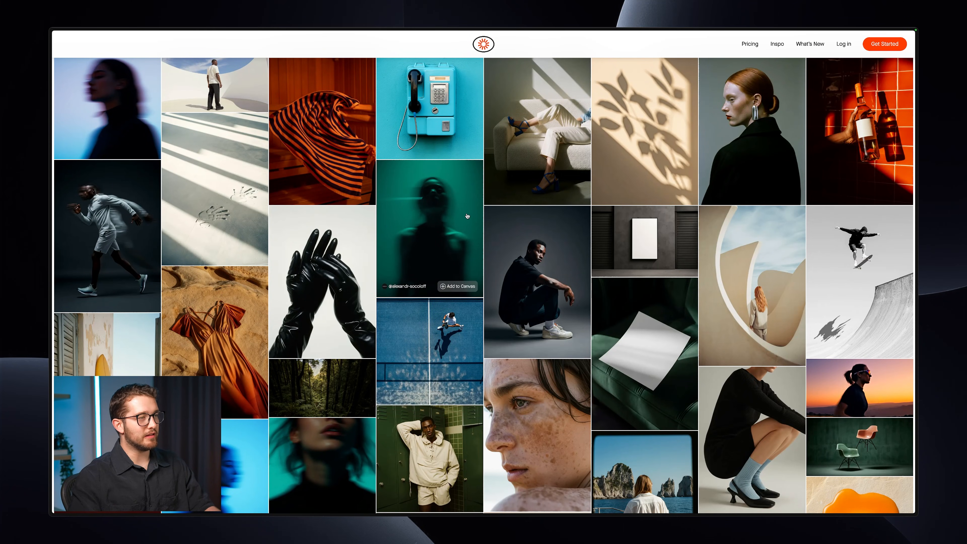
- Browse the inspiration gallery and open the Framer project with the empty Grid frame
scroll("down", 3)
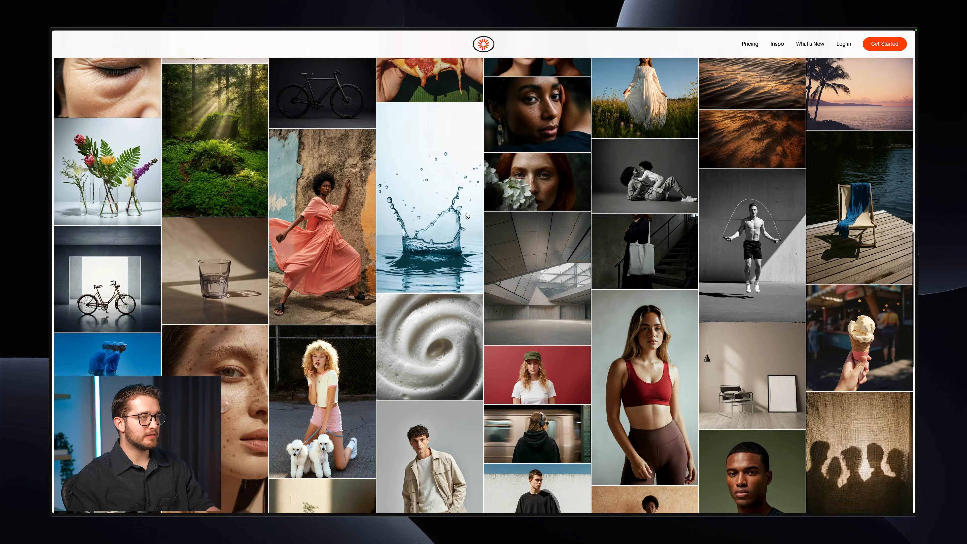
scroll("down", 3)
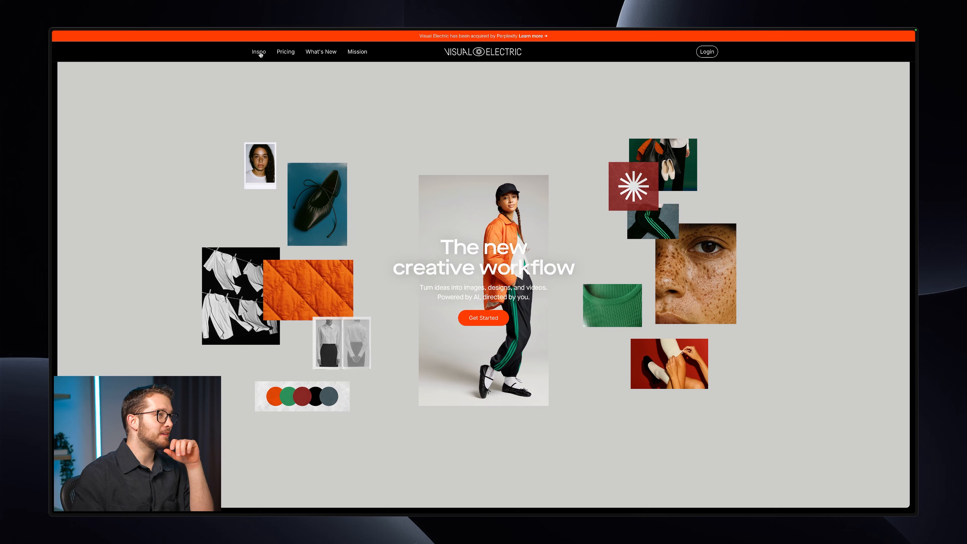
left_click(257, 51)
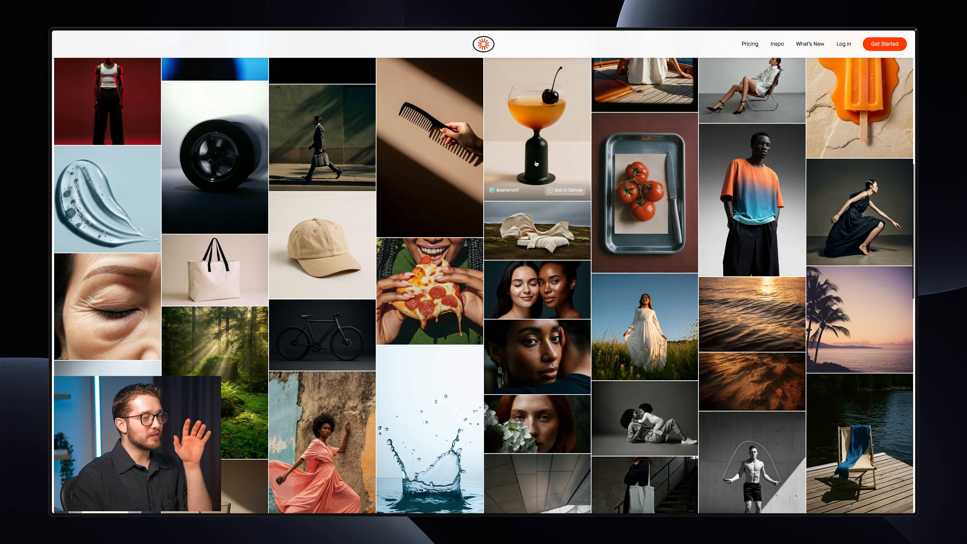
scroll("down", 3)
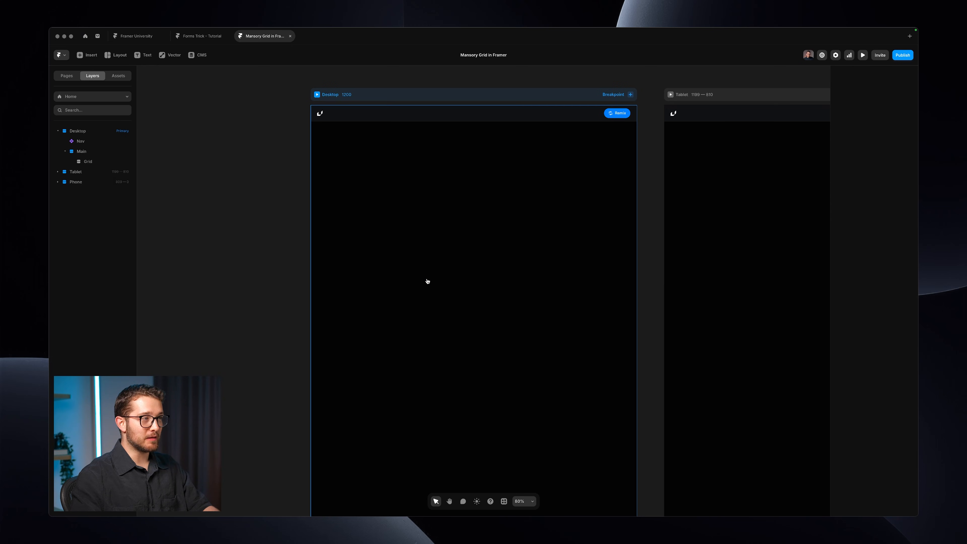
left_click(77, 130)
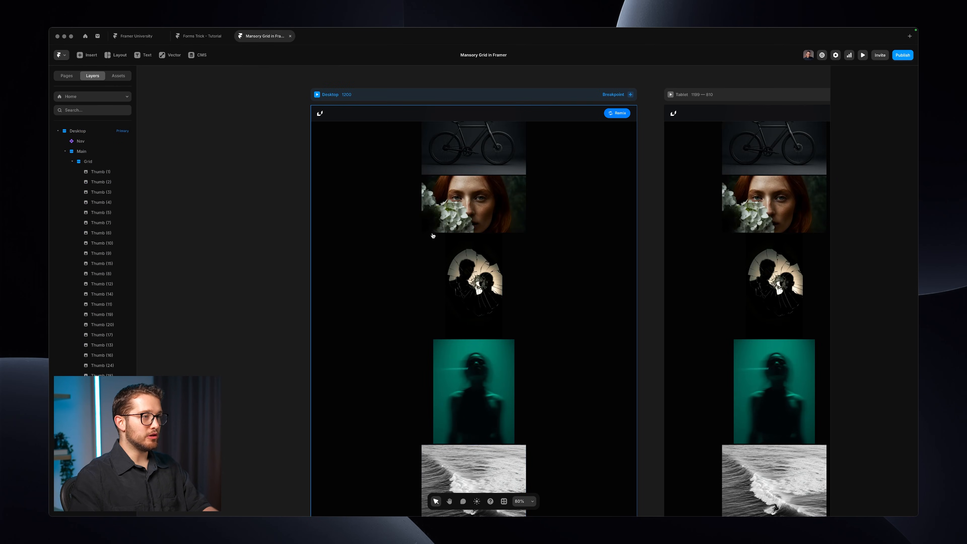
- Place the Thumb images inside the Grid frame and select the Grid layer
left_click(473, 204)
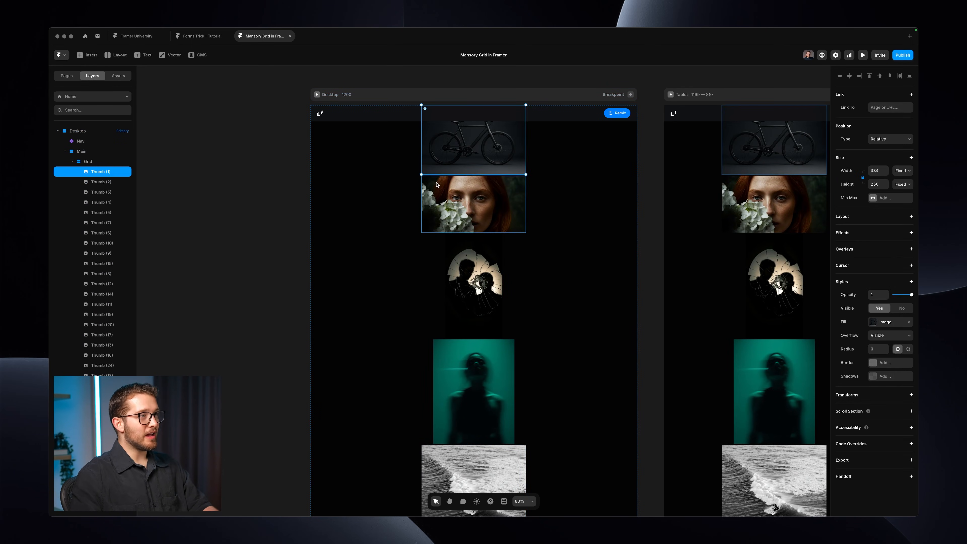
left_click(88, 161)
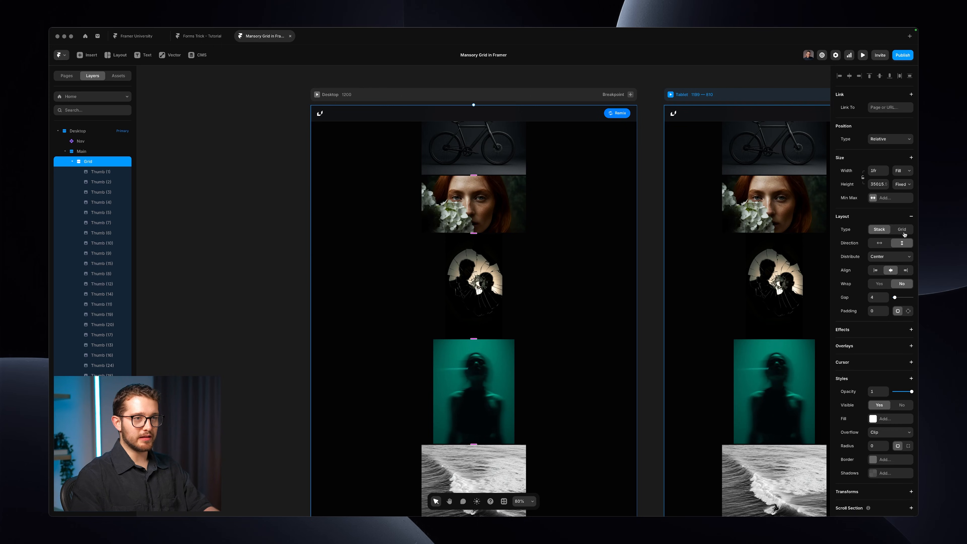
- Switch the Grid layout to a masonry grid with 10 columns and select all Thumb layers
left_click(901, 229)
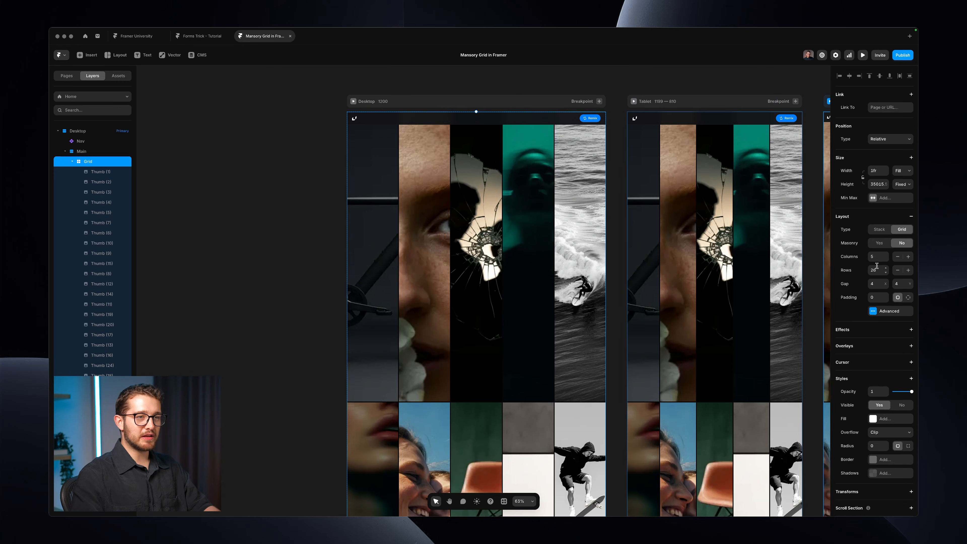
left_click(898, 256)
type("30")
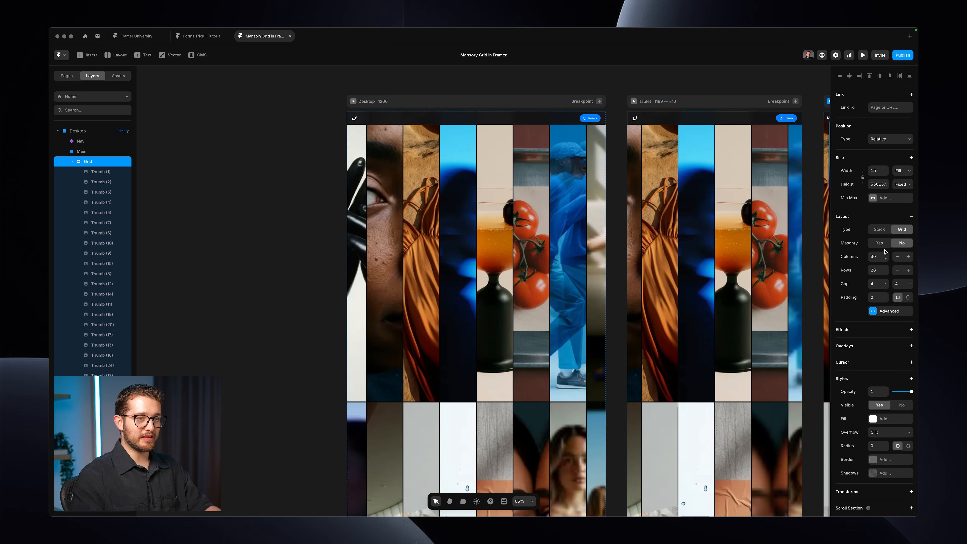
left_click(888, 310)
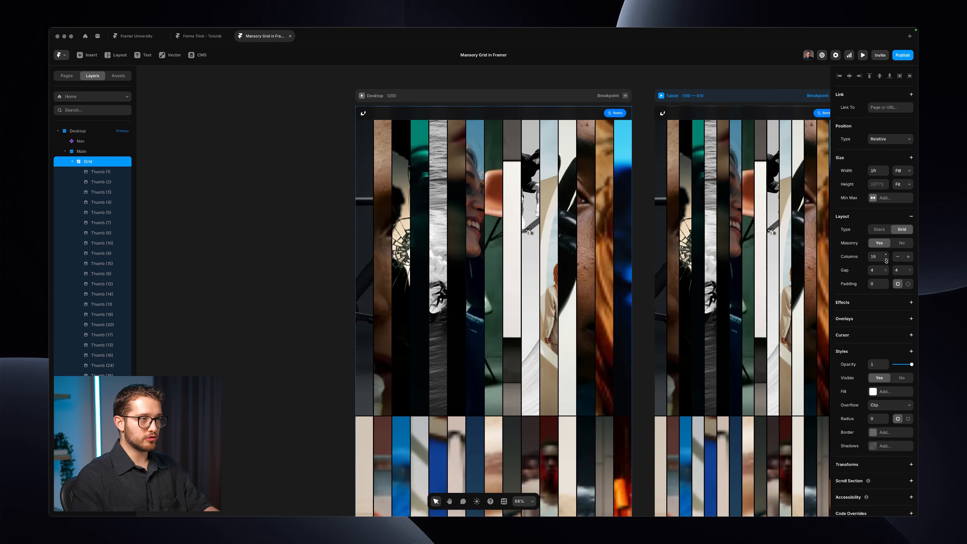
left_click(898, 256)
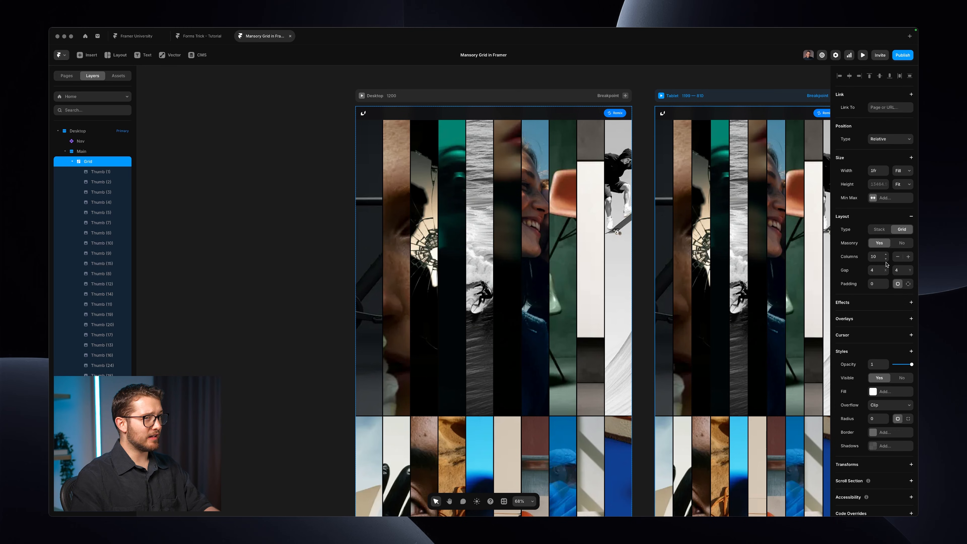
left_click(99, 171)
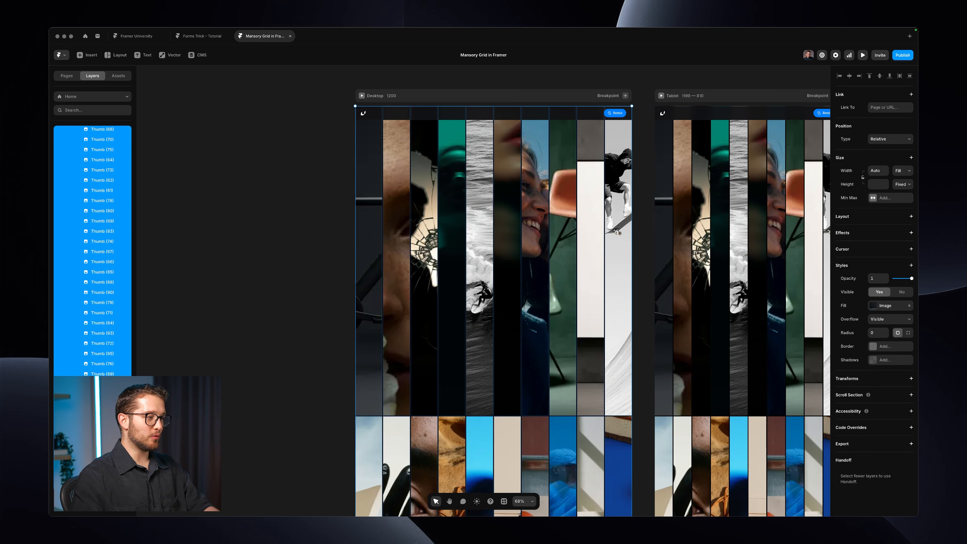
- Size the thumbnails Width Fill / Height Auto so they keep natural proportions
left_click(900, 184)
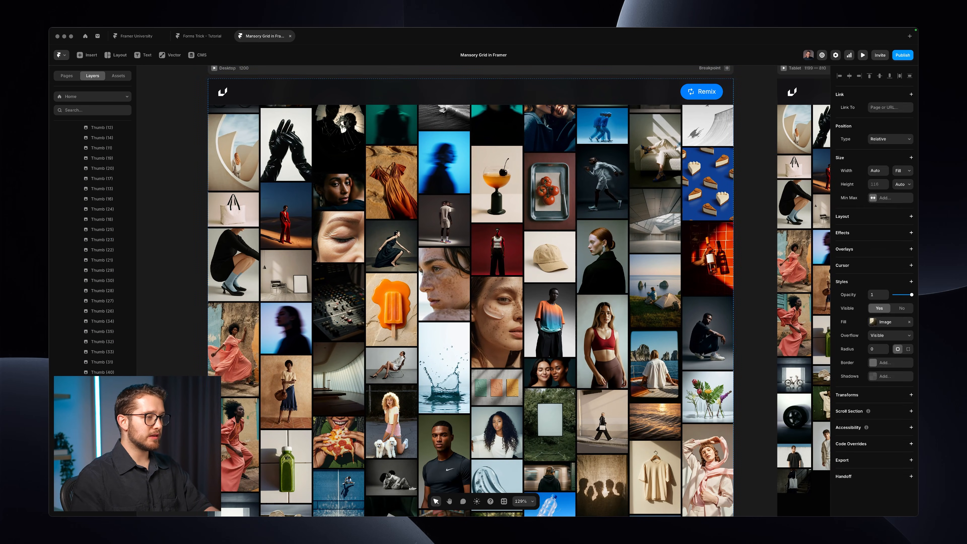
left_click(88, 162)
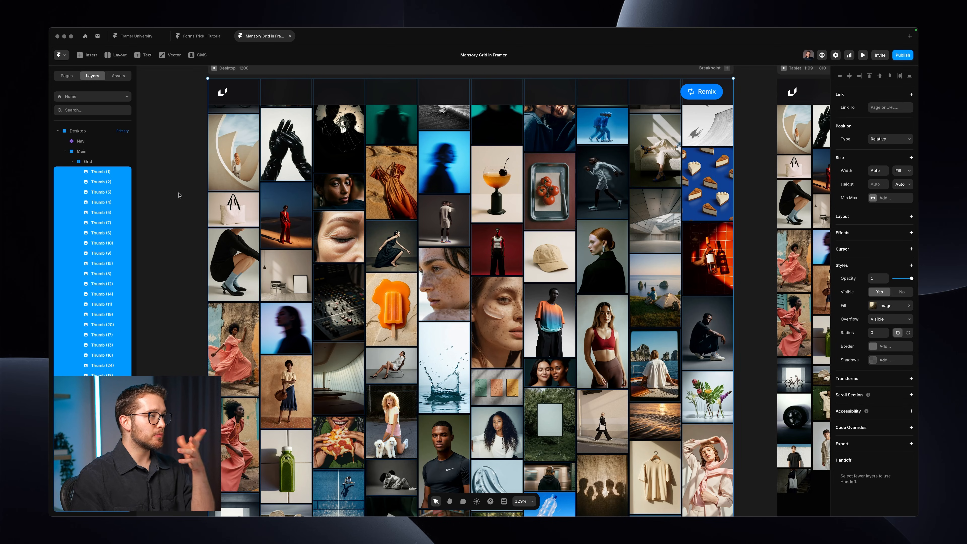
left_click(88, 161)
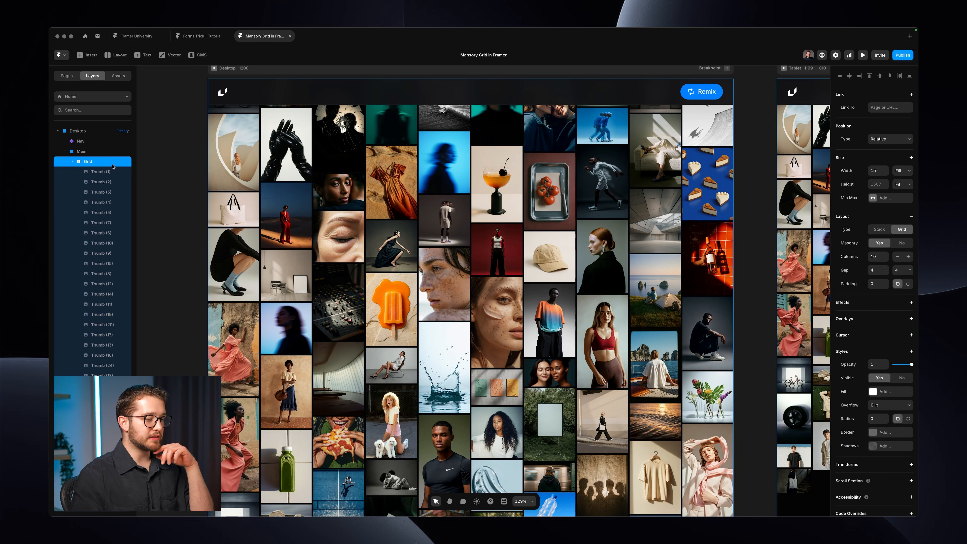
- Reduce the Grid to 6 columns and preview the page
left_click(876, 256)
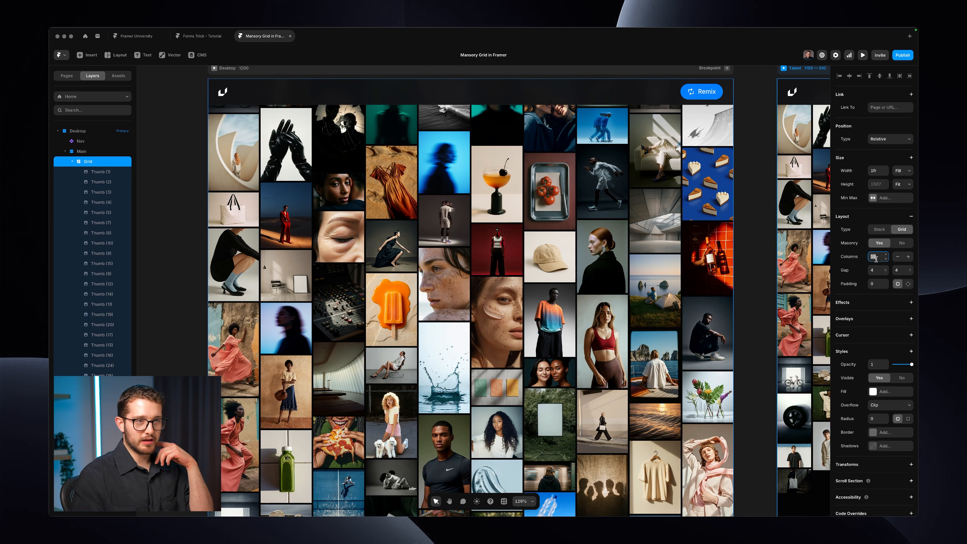
left_click(876, 256)
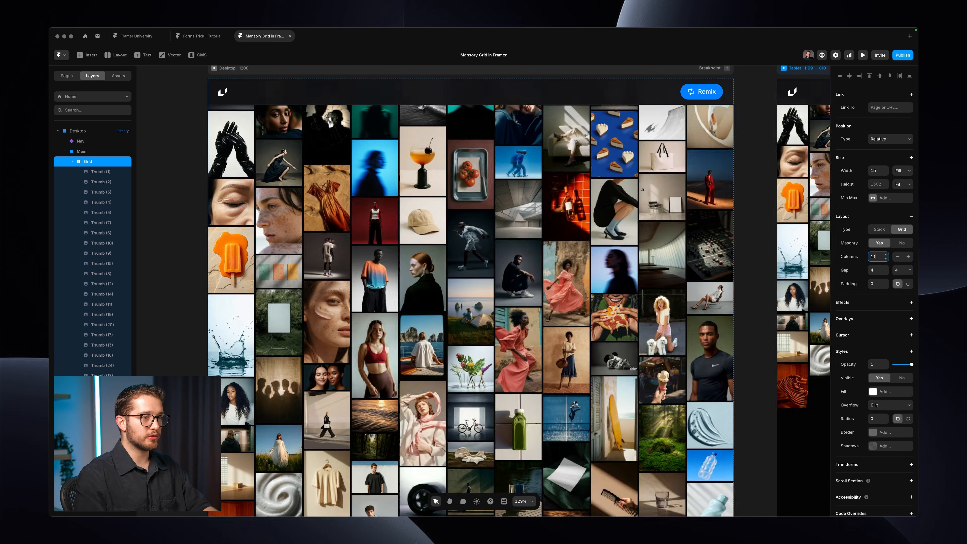
left_click(876, 256)
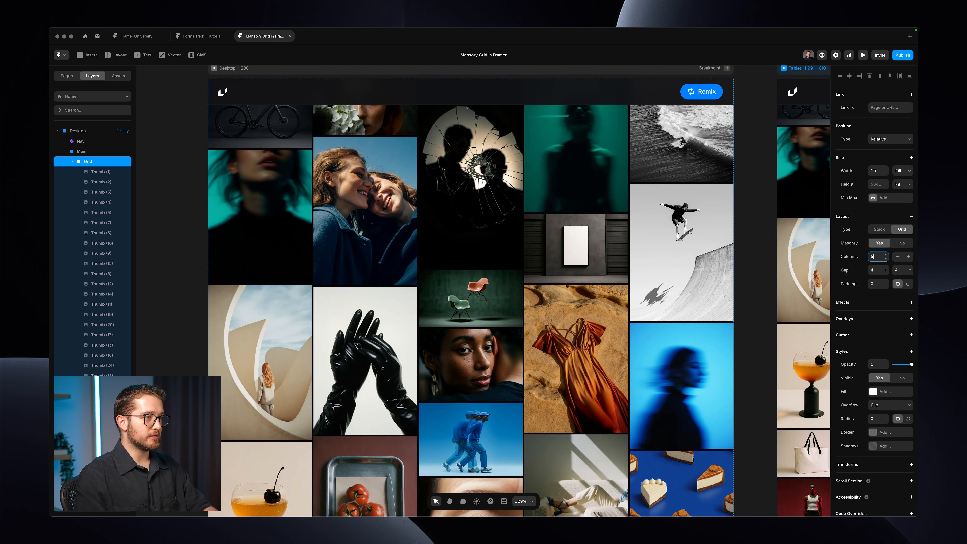
left_click(907, 255)
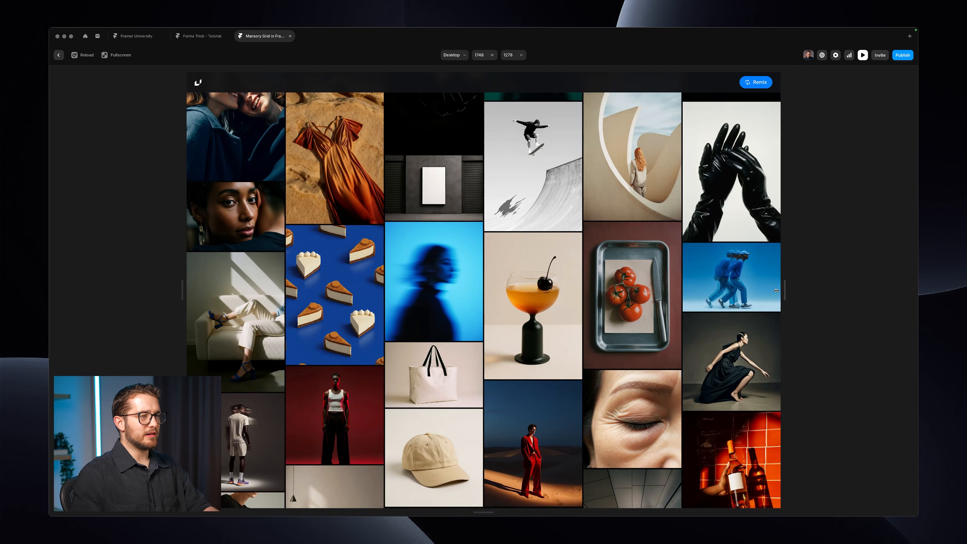
- Give the Tablet Grid 4 columns, then preview the Desktop page again
left_click(452, 54)
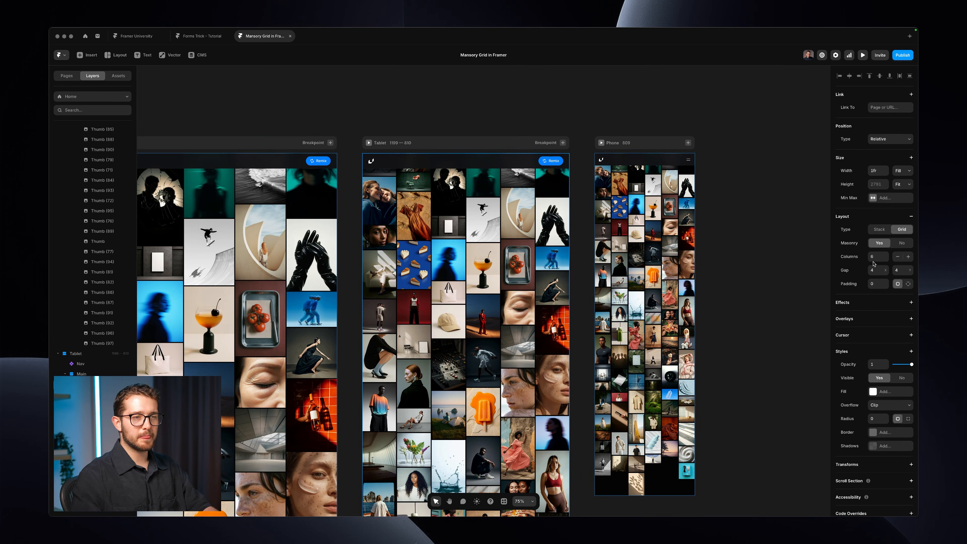
left_click(876, 256)
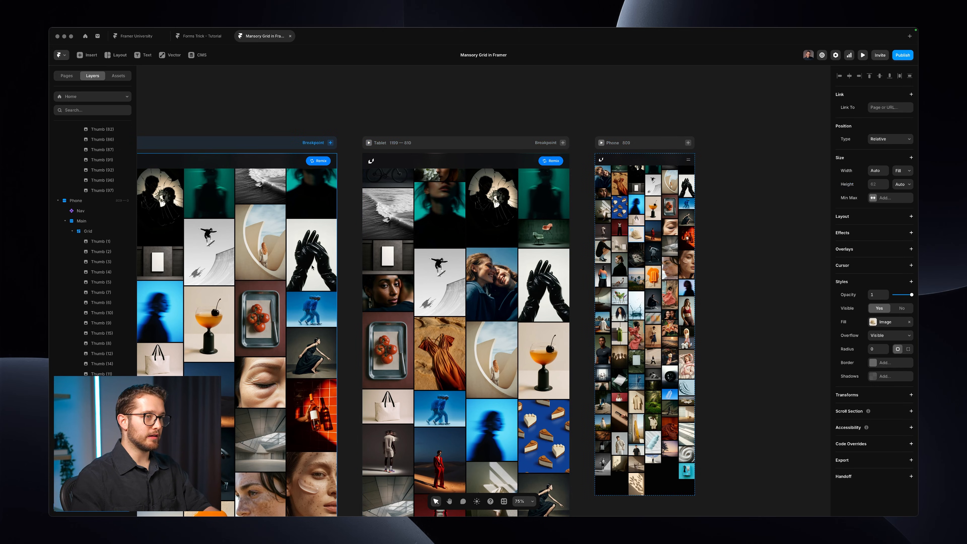
left_click(88, 231)
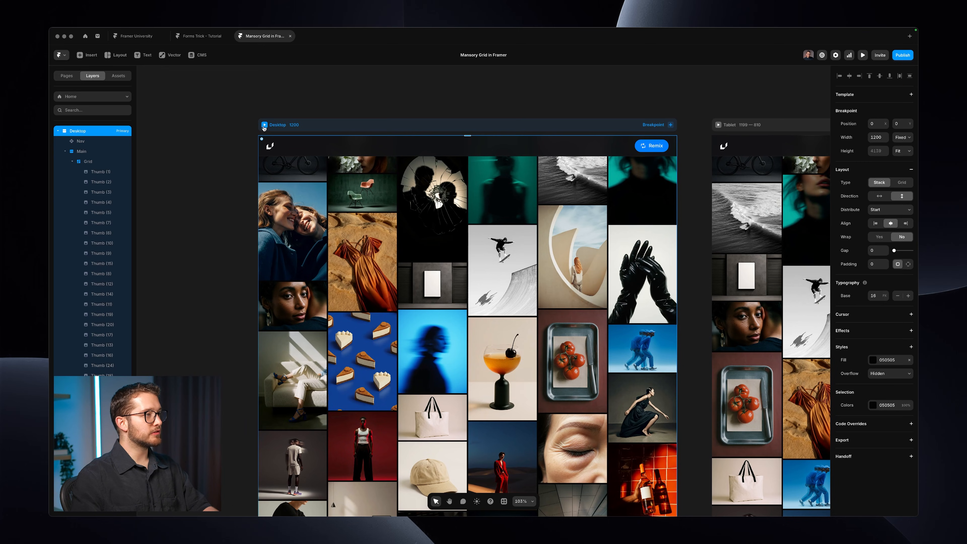
left_click(862, 54)
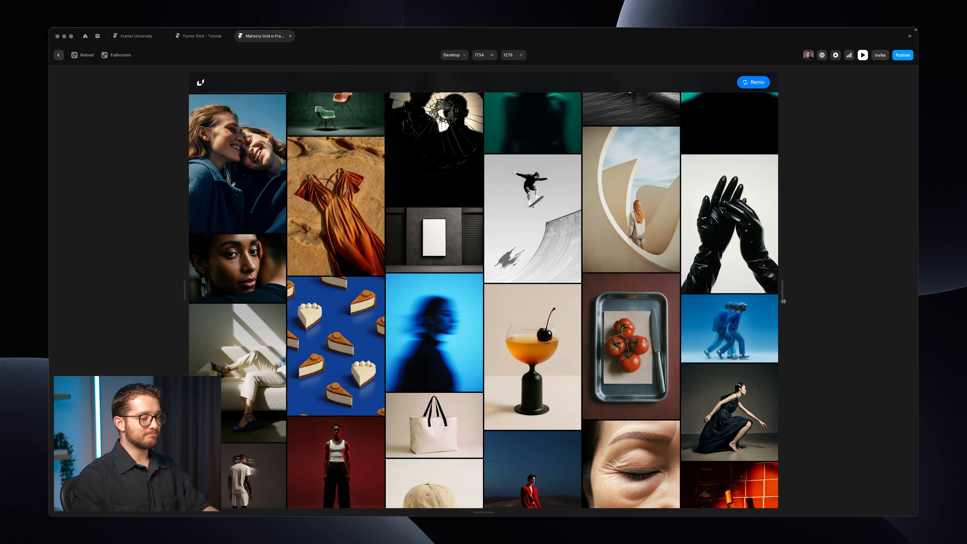
scroll("down", 3)
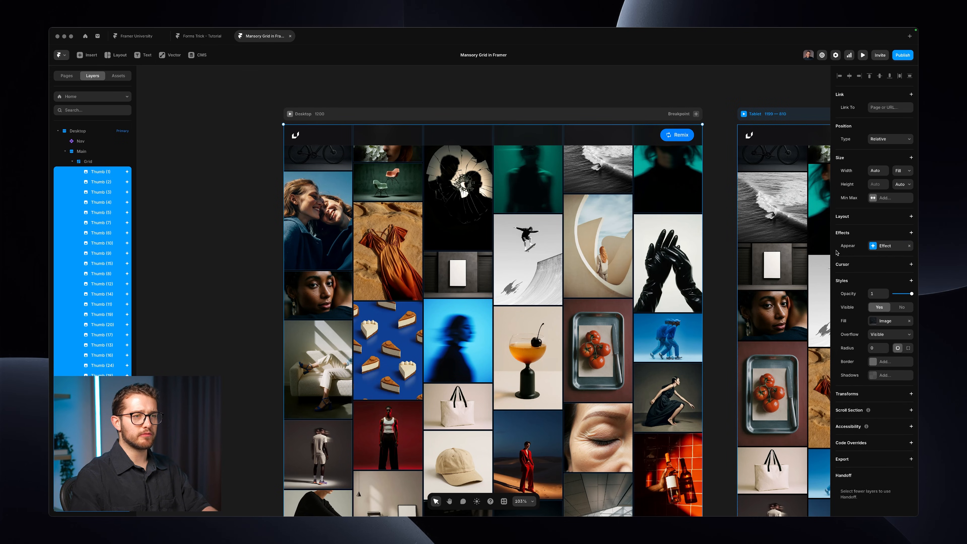
left_click(883, 245)
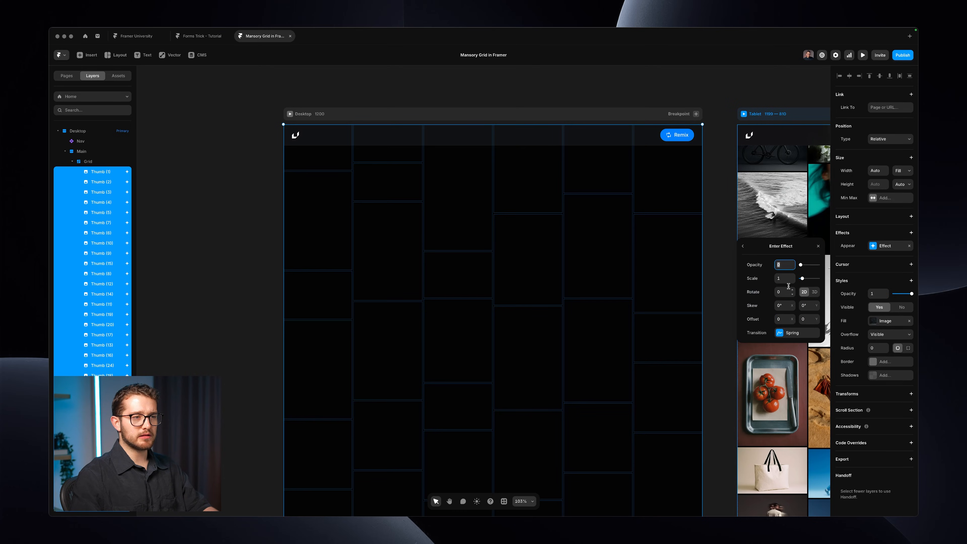
left_click(782, 278)
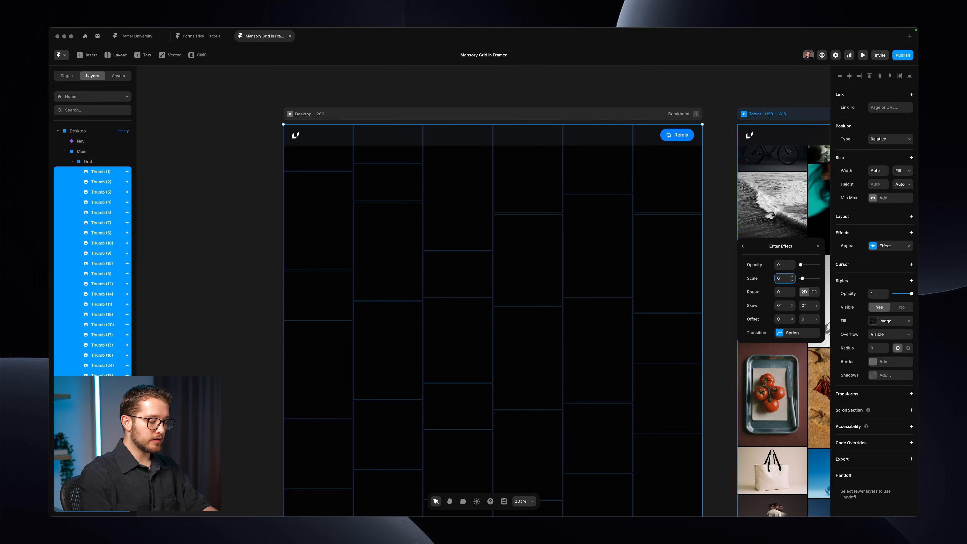
type("0.8")
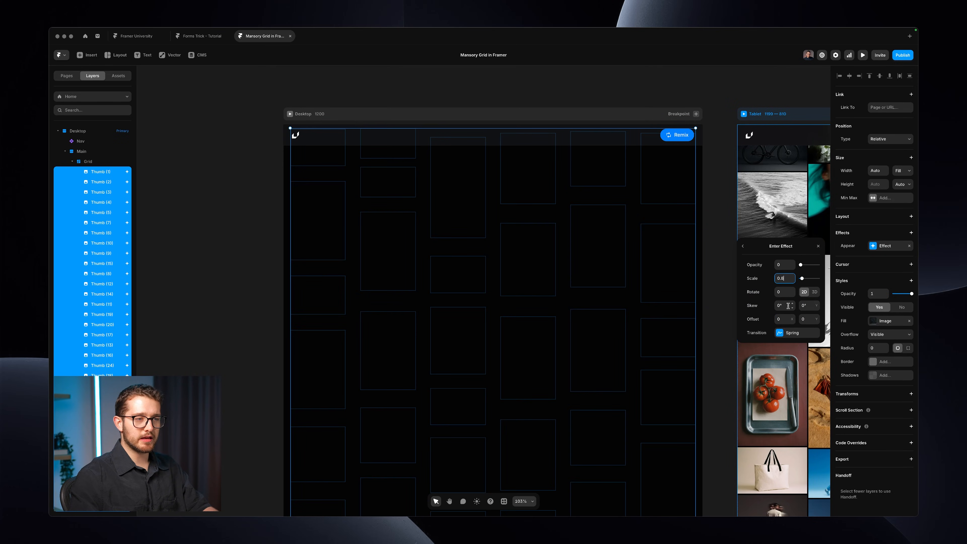
left_click(795, 333)
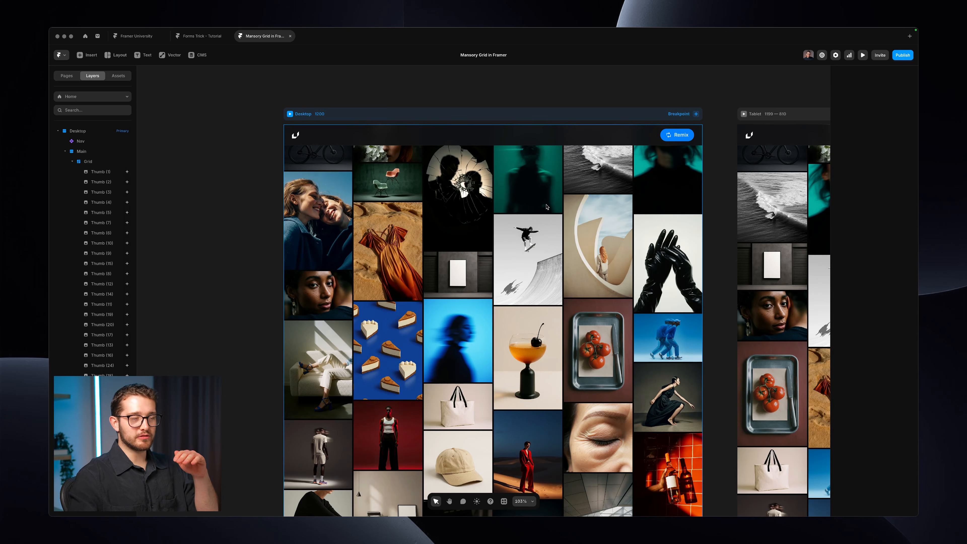
left_click(387, 142)
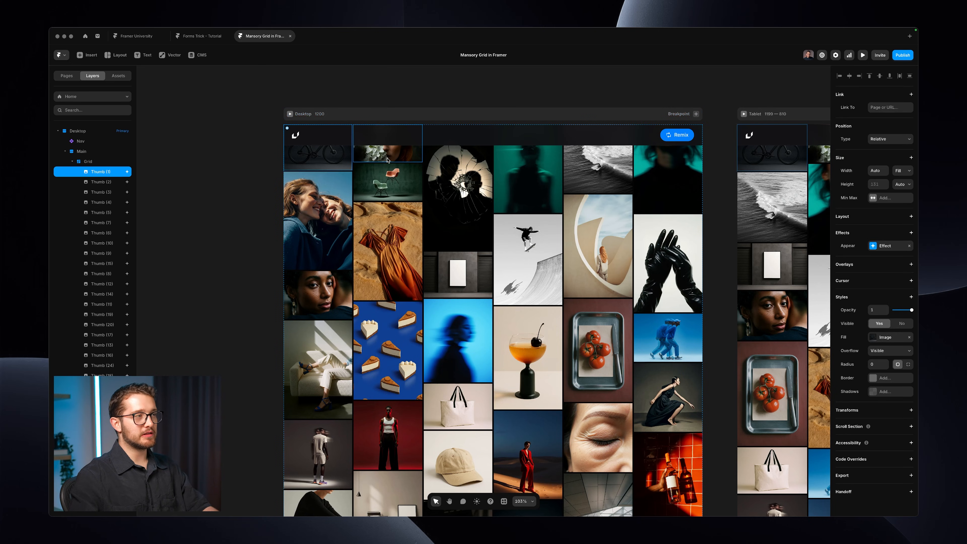
left_click(458, 191)
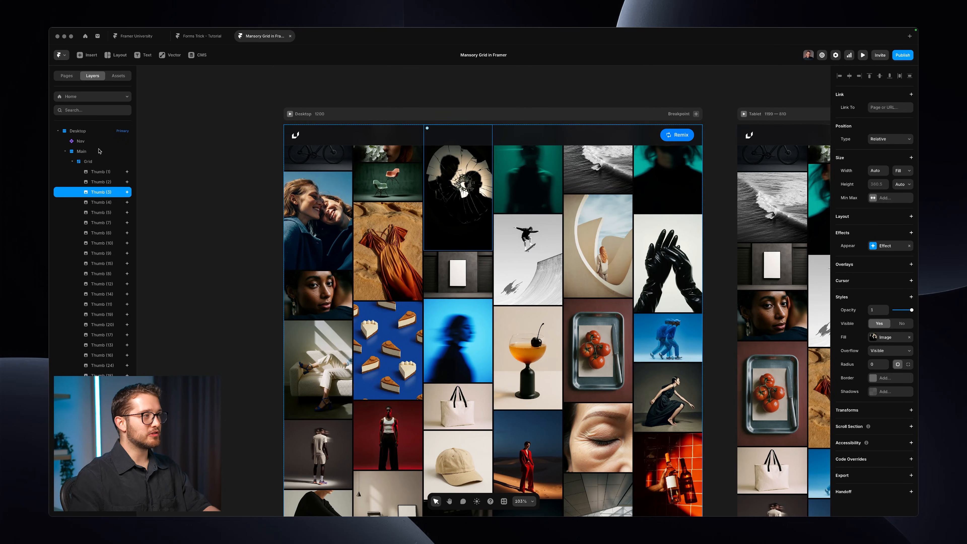
left_click(97, 171)
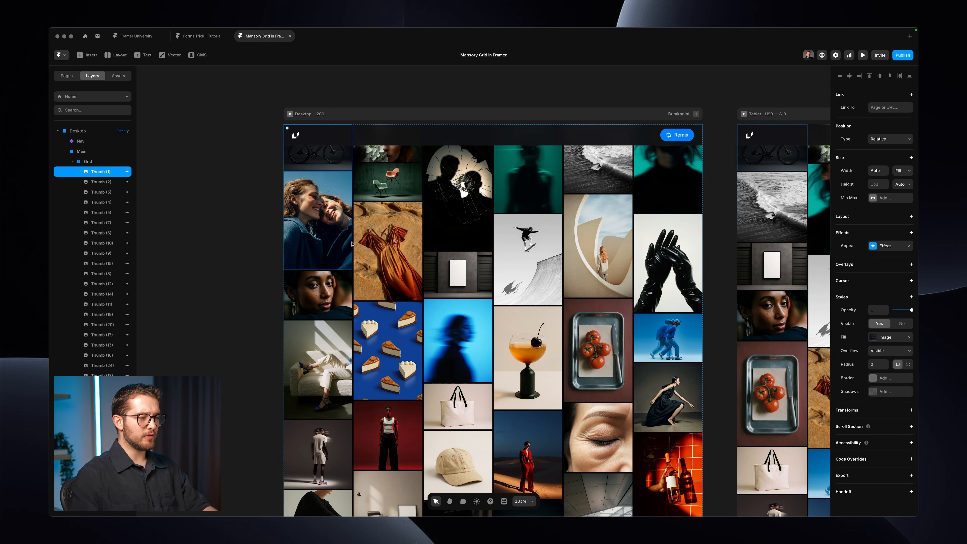
left_click(885, 245)
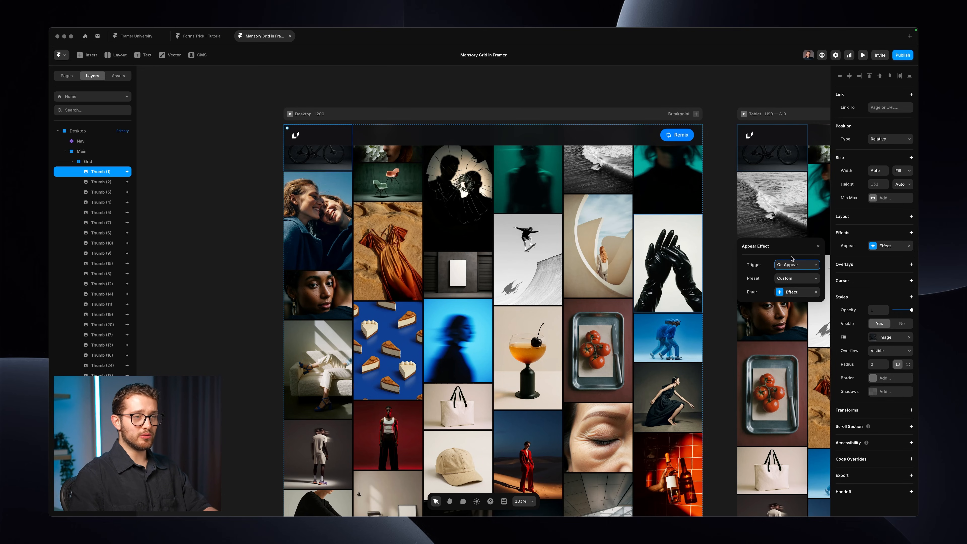
left_click(794, 292)
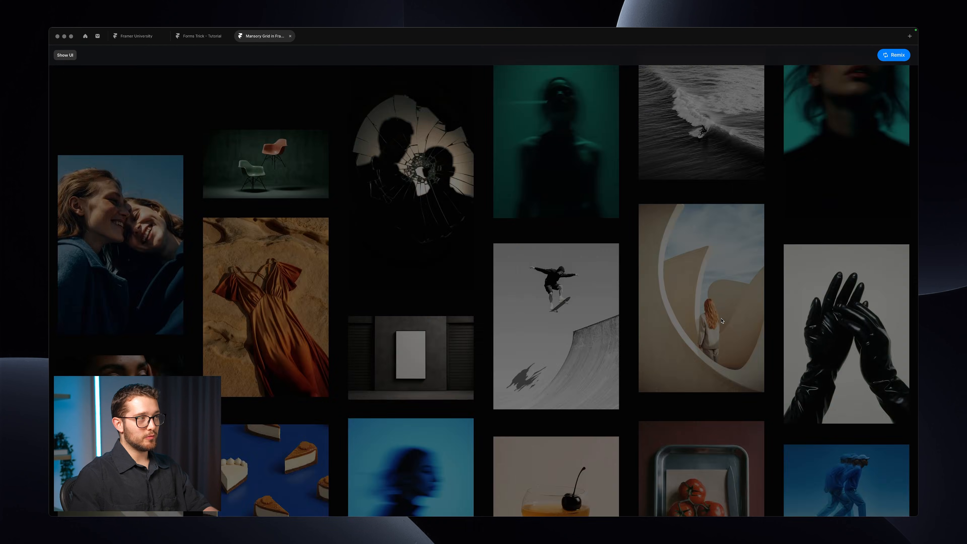
left_click(63, 55)
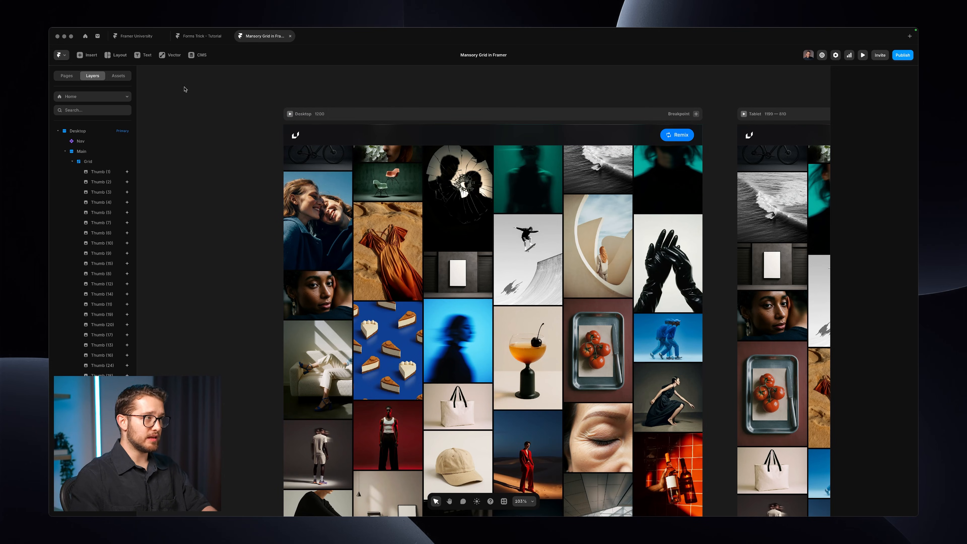
- Review the Images CMS collection, then select the hand-built Grid and bring up its delete confirmation
left_click(197, 55)
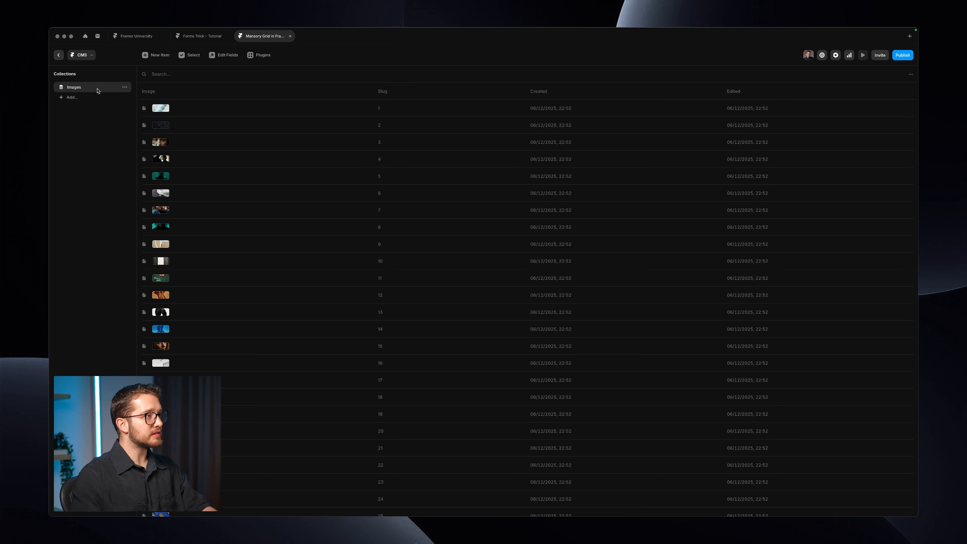
scroll("down", 3)
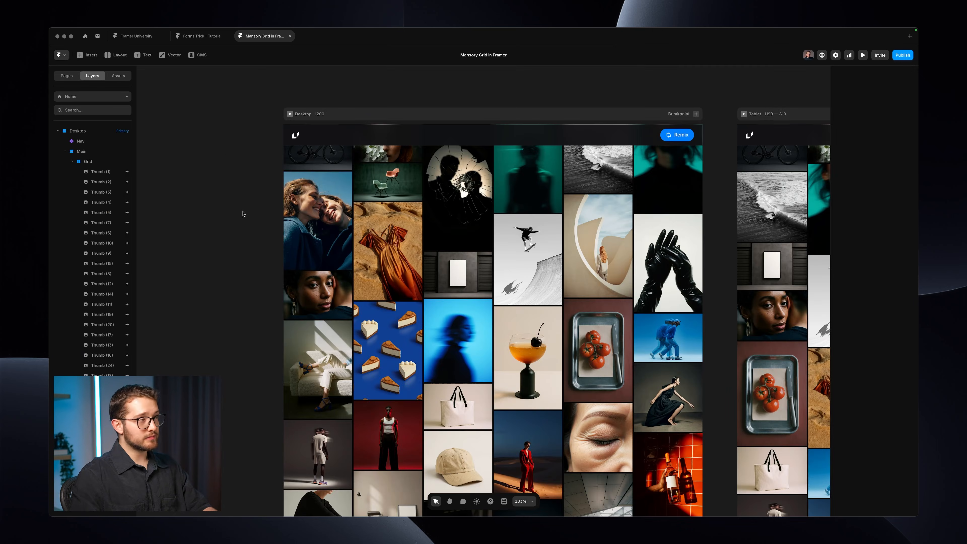
left_click(88, 161)
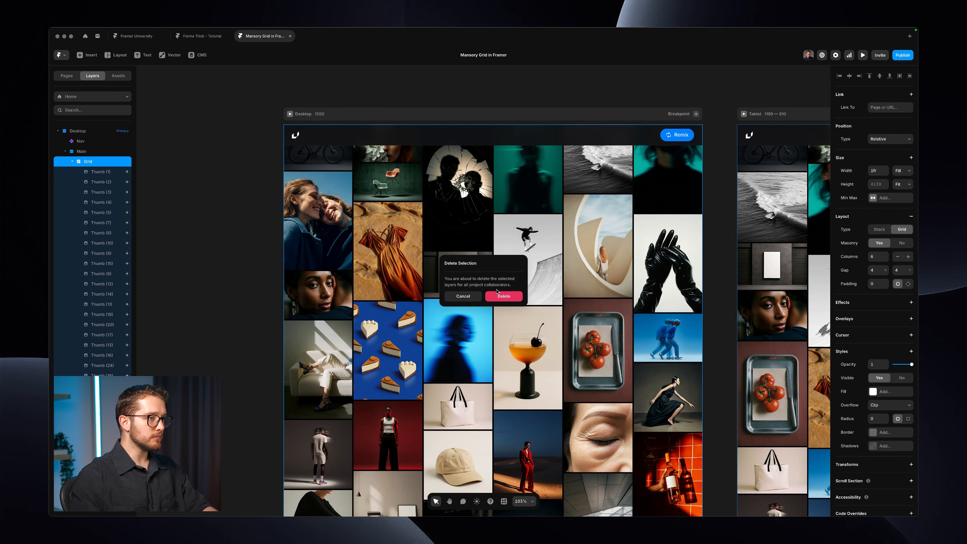
- Delete the old grid and insert an Images collection list named Grid filling the page width
left_click(503, 296)
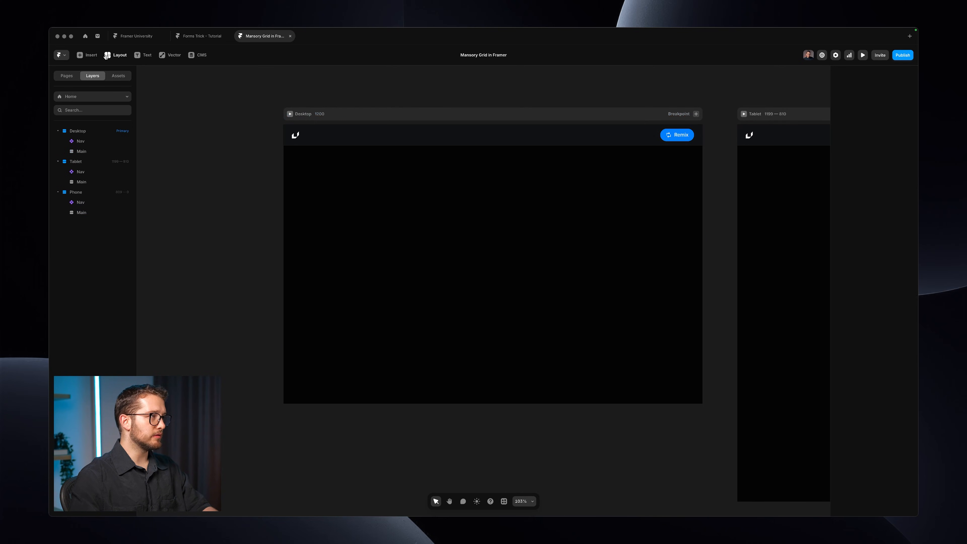
left_click(88, 55)
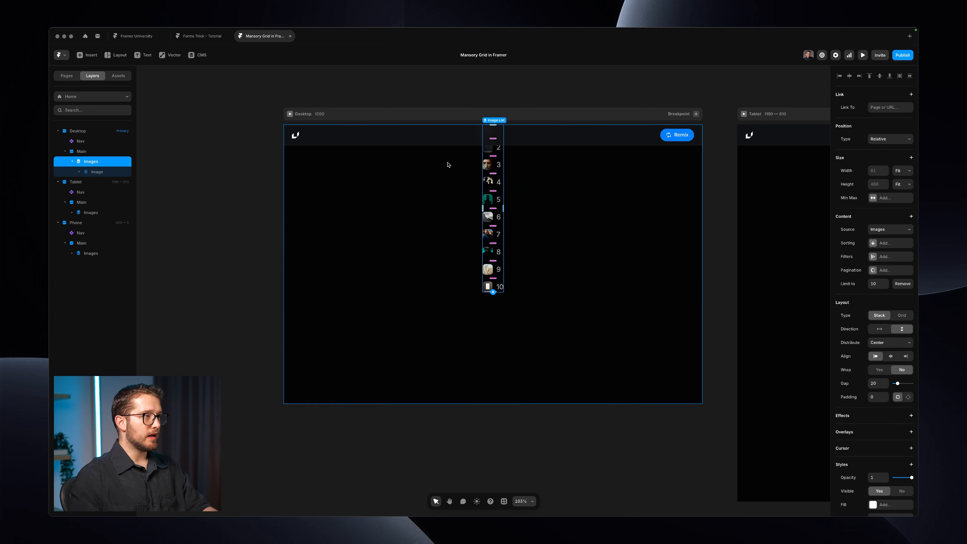
double_click(90, 161)
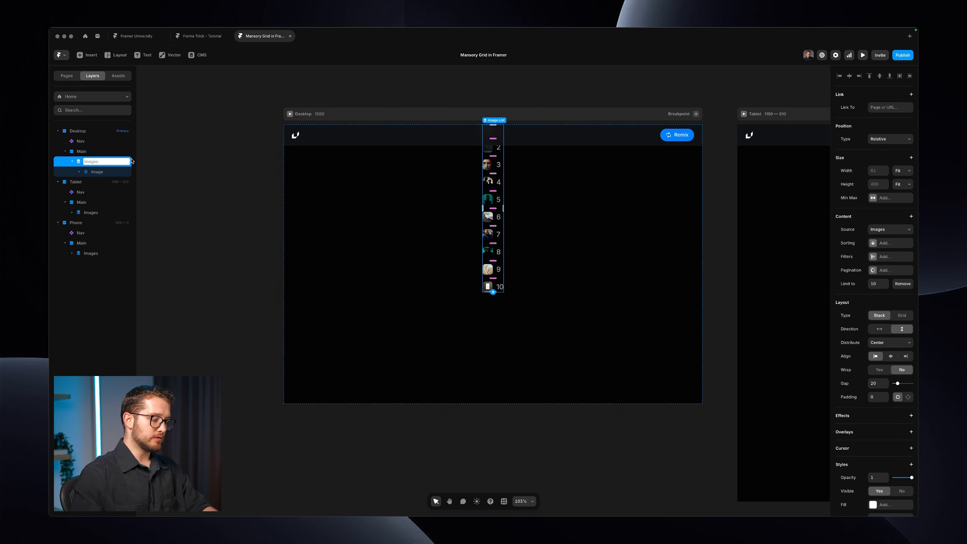
type("Grid")
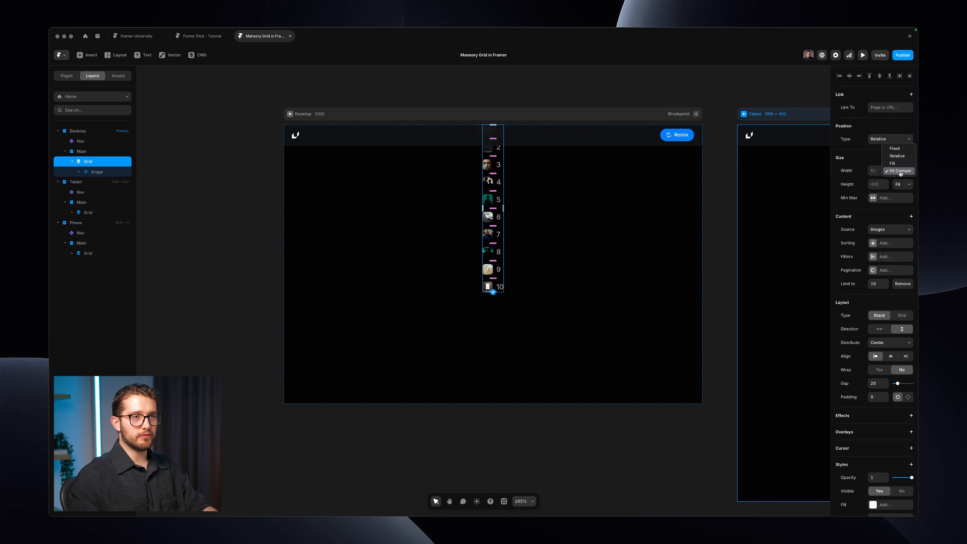
left_click(897, 170)
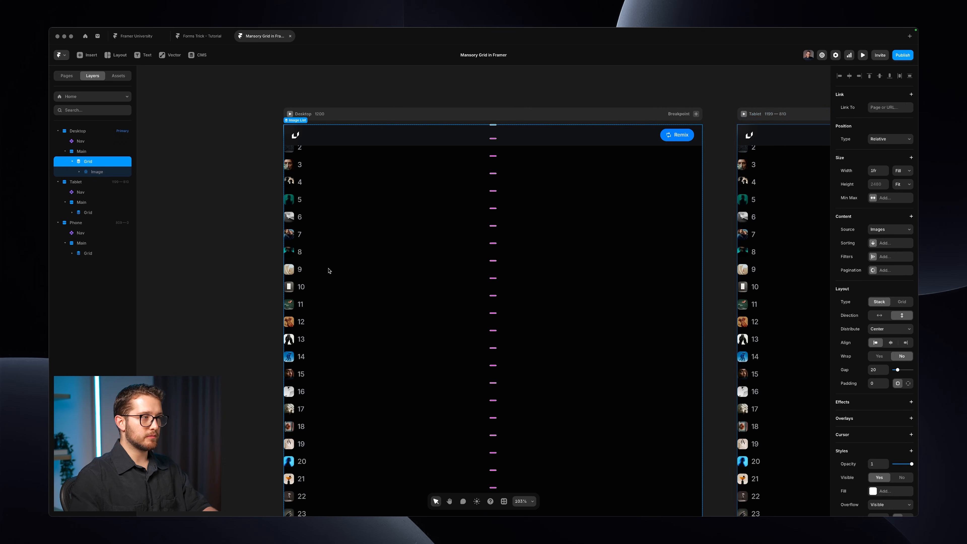
- Make each list item inside Grid fill the available width
left_click(72, 172)
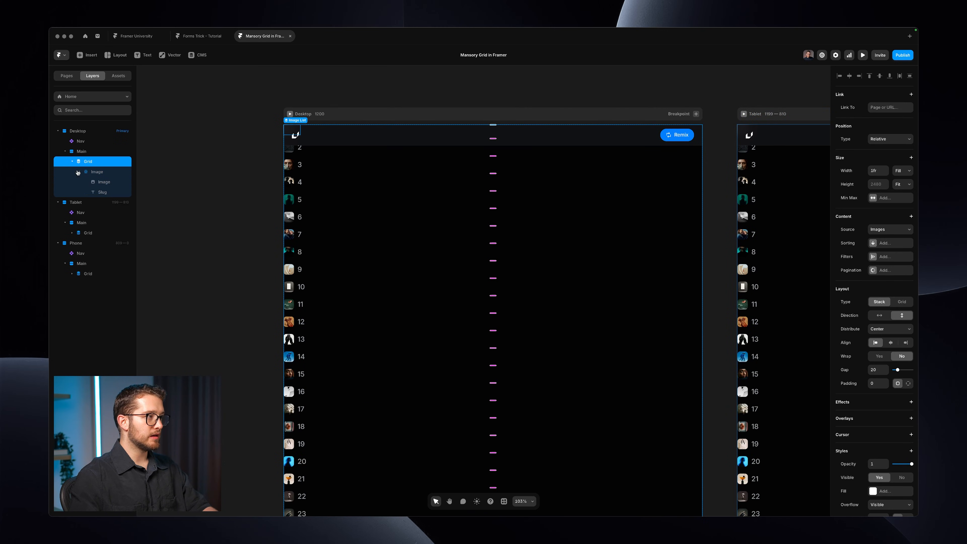
left_click(97, 171)
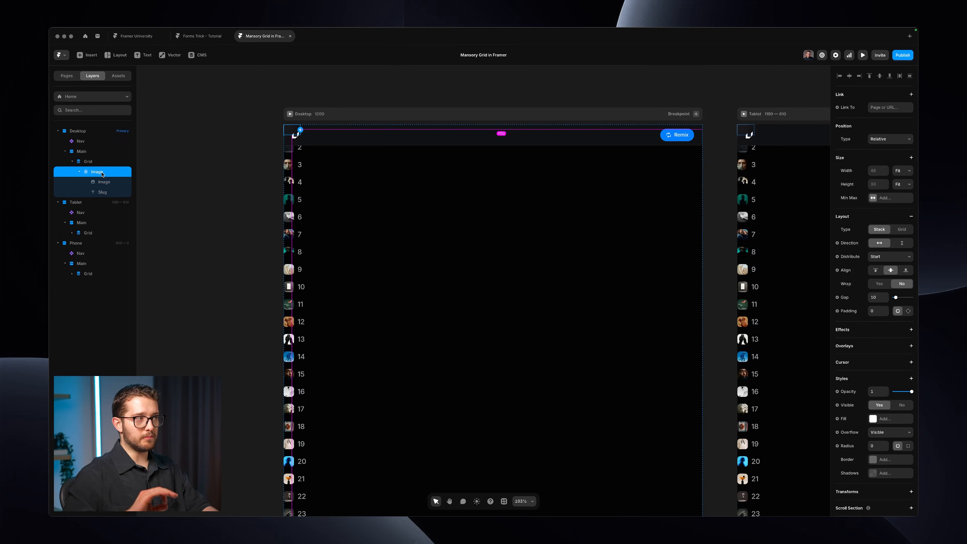
left_click(102, 191)
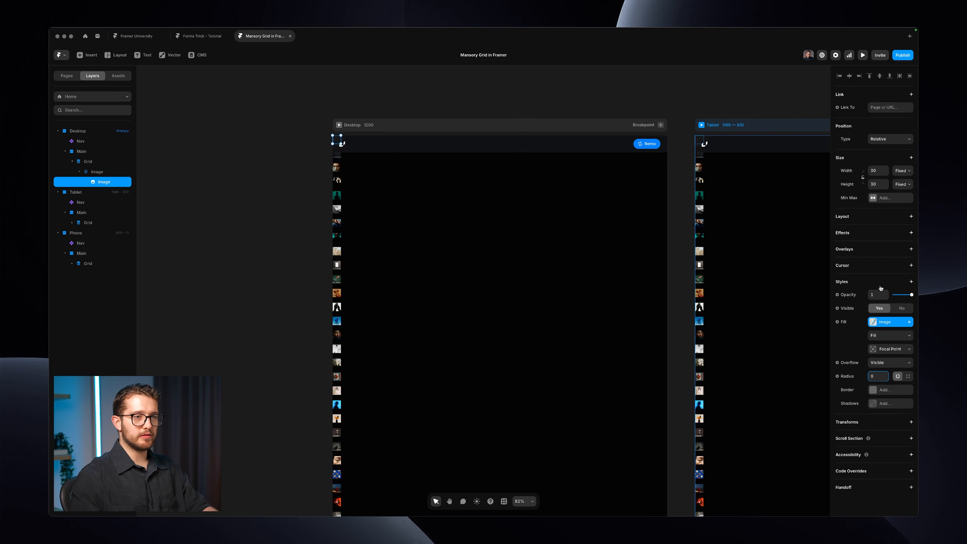
left_click(901, 184)
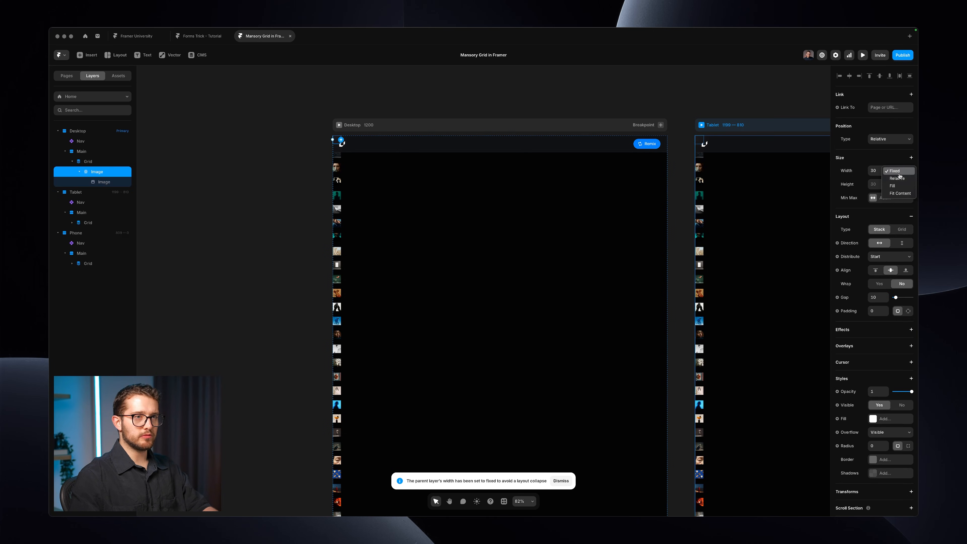
left_click(891, 185)
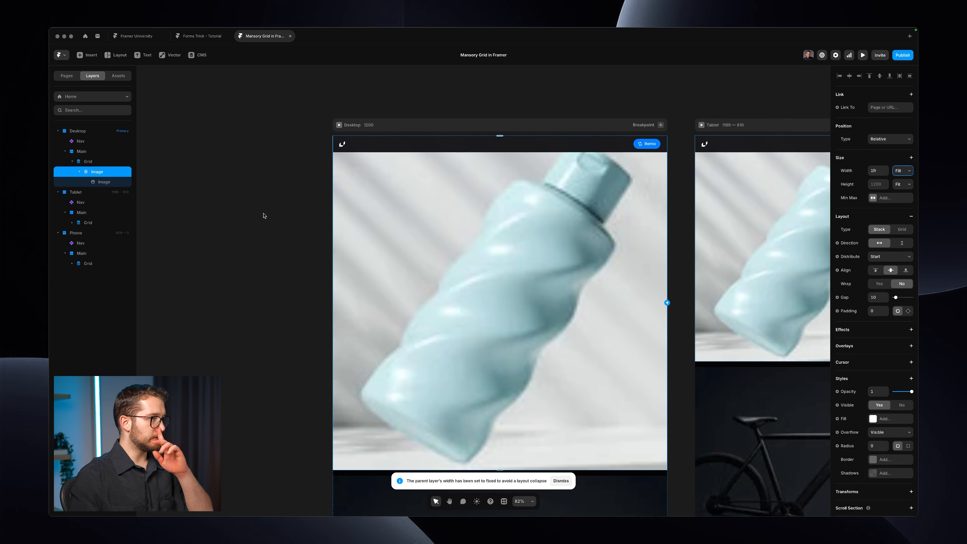
- Lay the Grid list out as a masonry grid
left_click(88, 162)
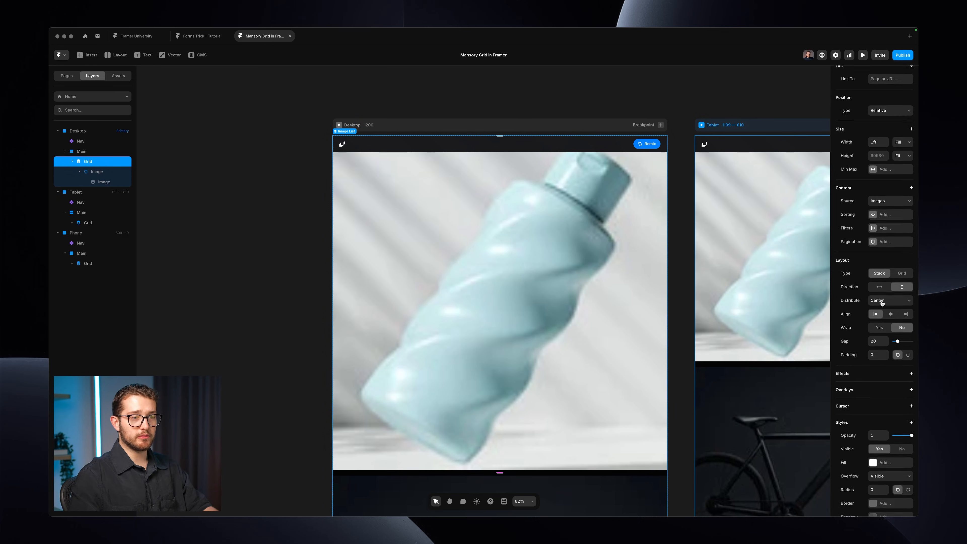
left_click(900, 273)
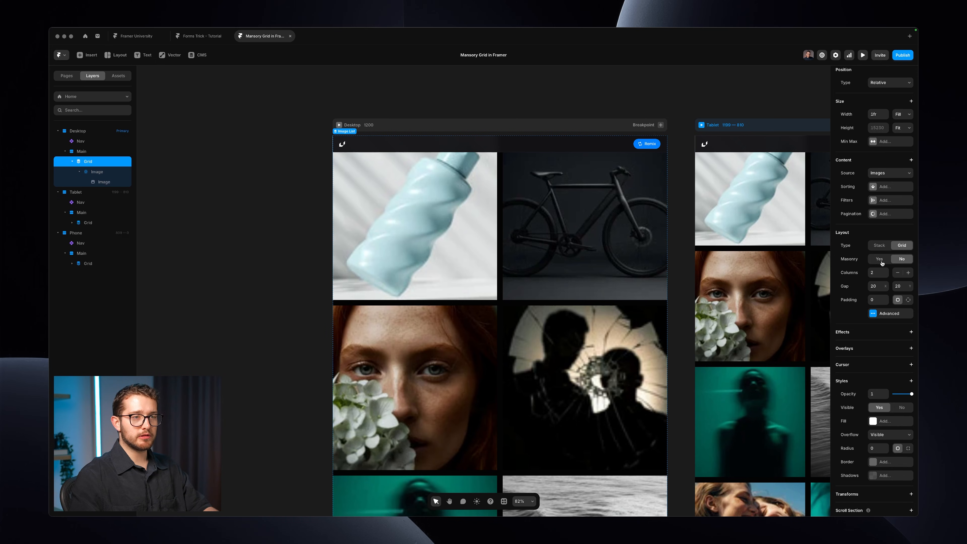
left_click(878, 258)
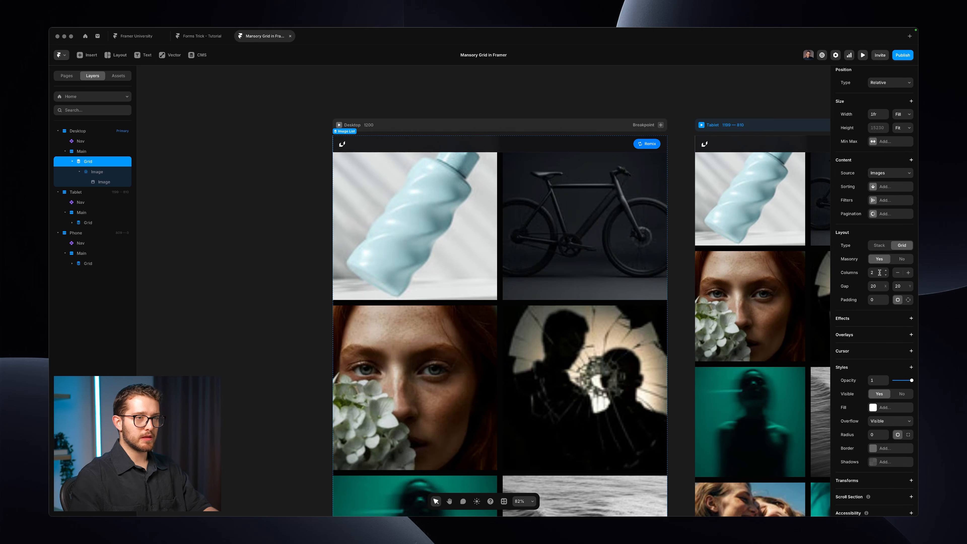
left_click(878, 272)
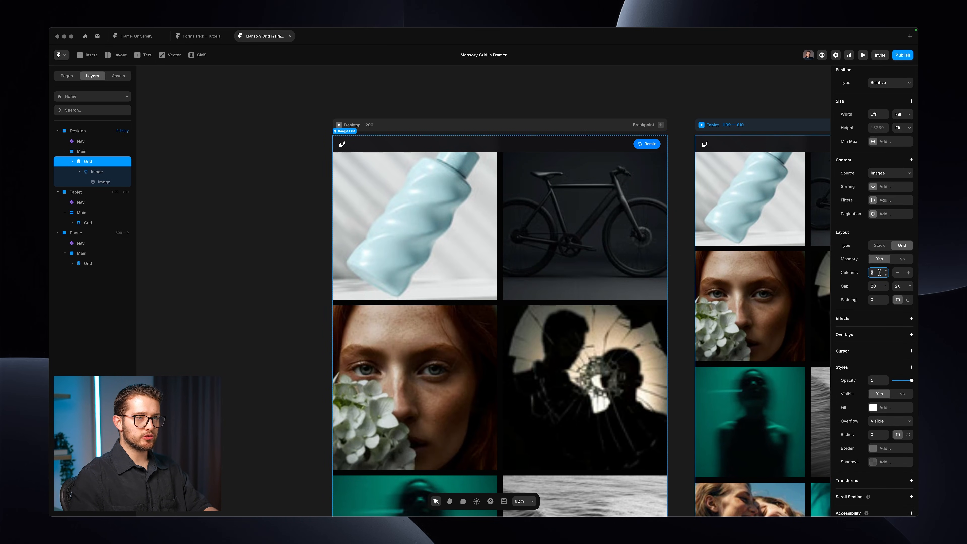
left_click(96, 171)
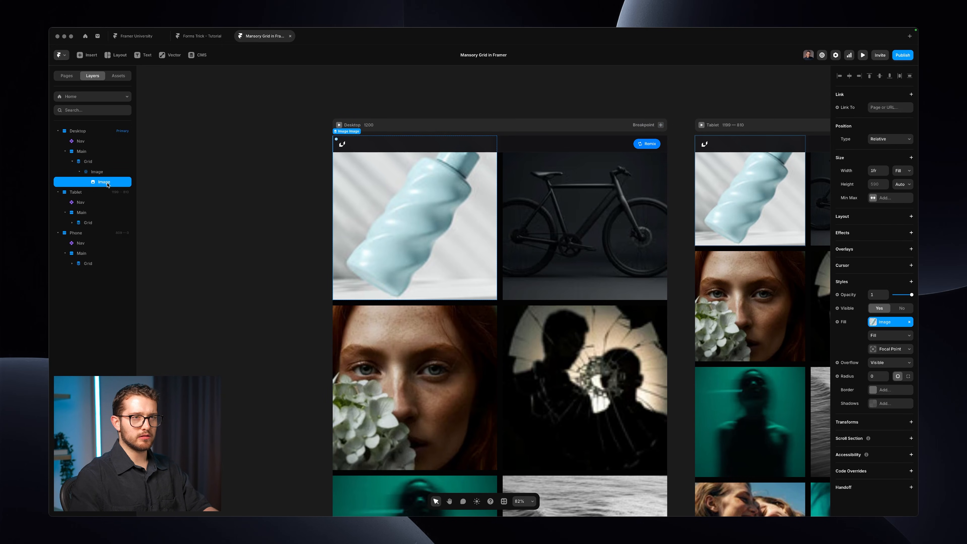
- Set the grid to 6 columns and size the list item to fit its content
left_click(97, 171)
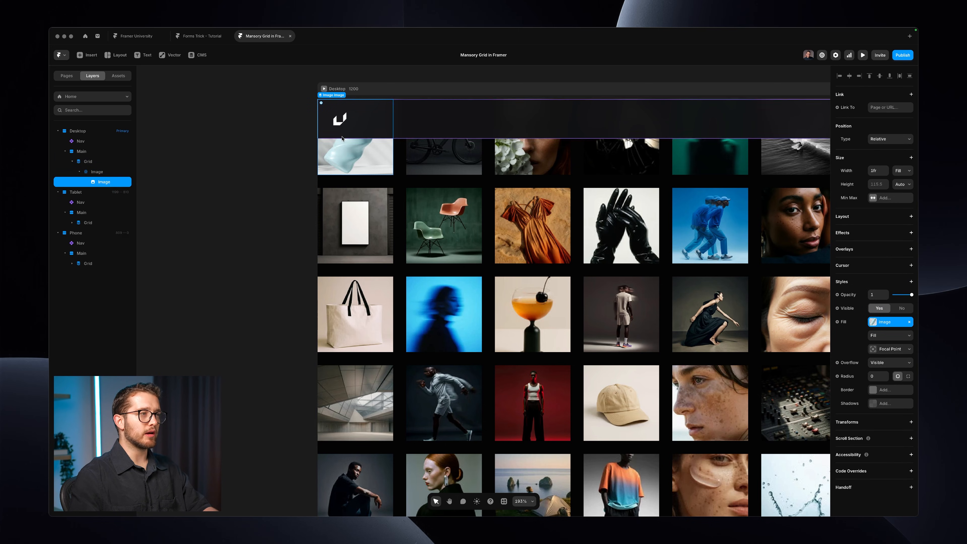
left_click(97, 171)
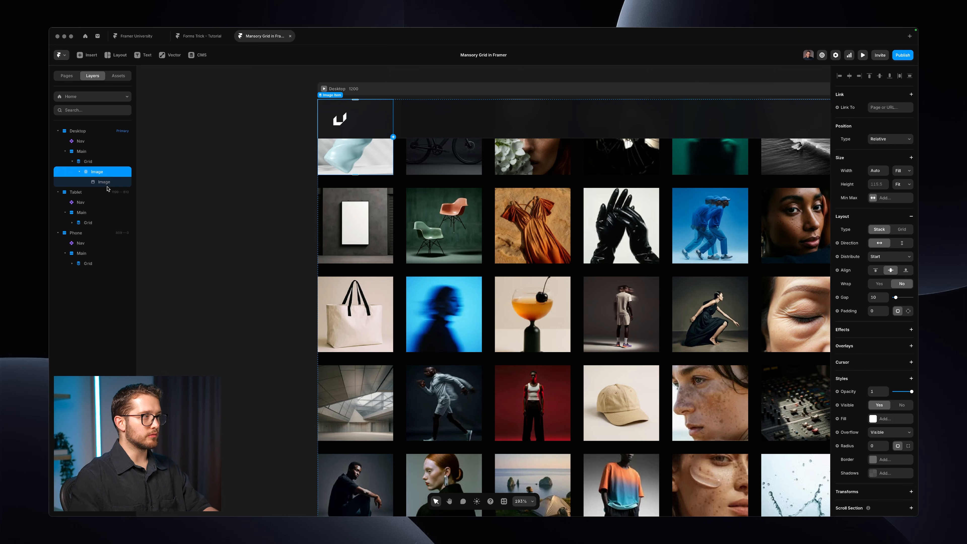
left_click(901, 170)
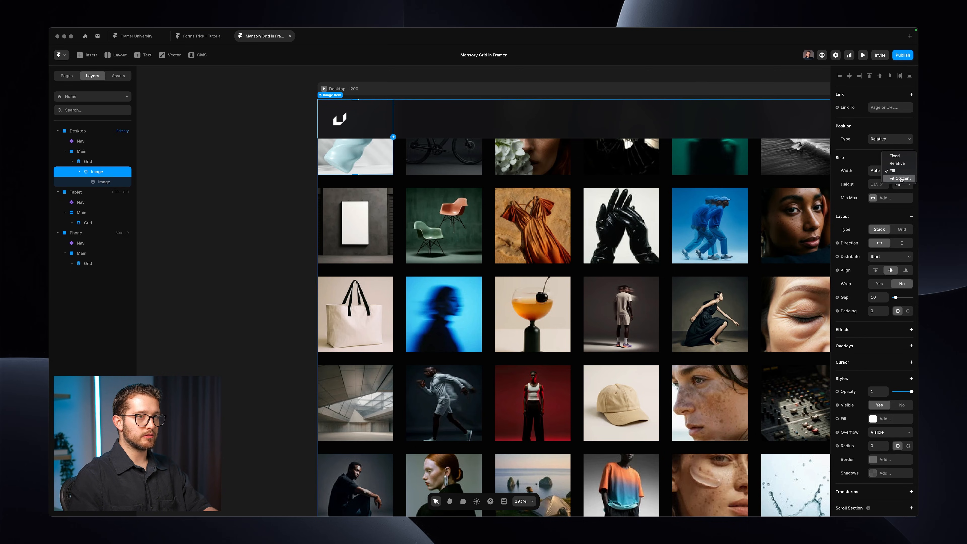
left_click(900, 178)
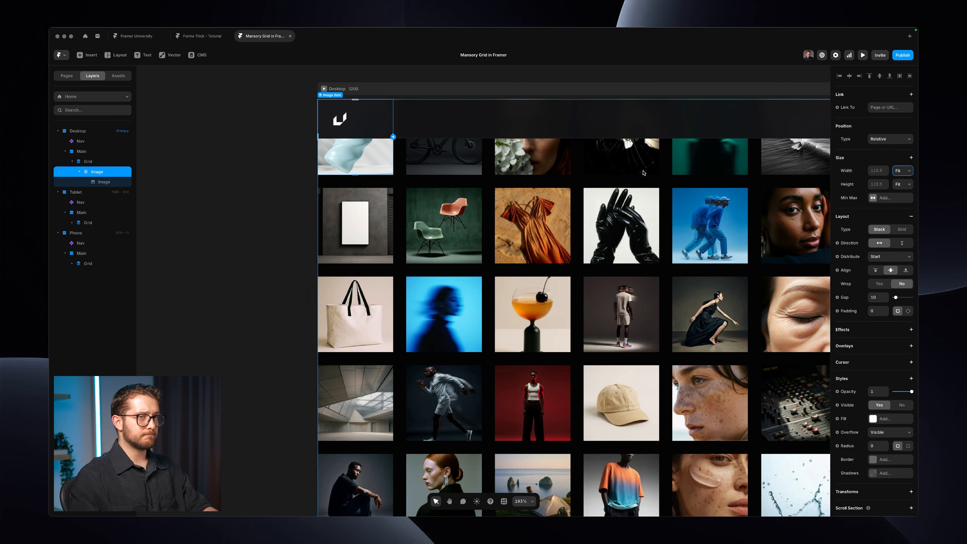
- Set the Image to 1fr Fill width and Auto height
left_click(900, 171)
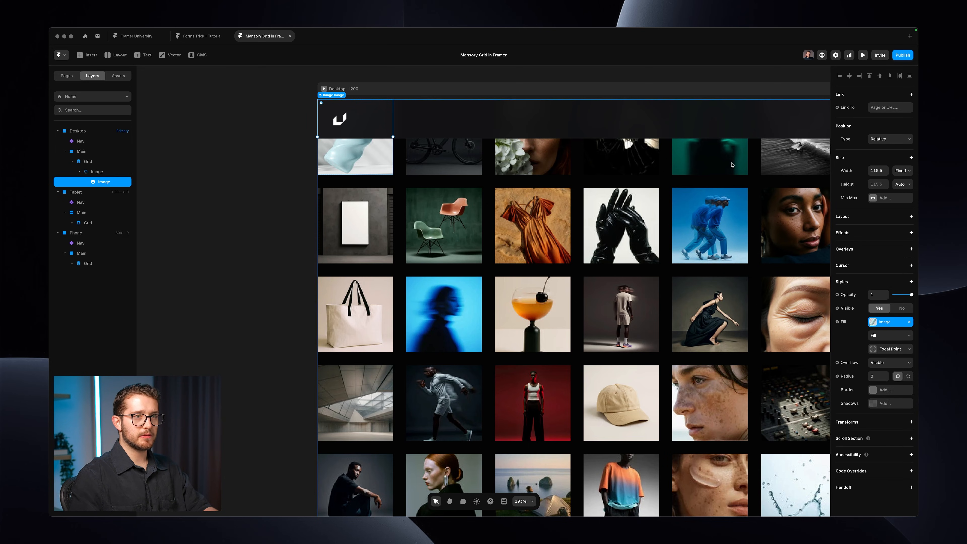
left_click(901, 170)
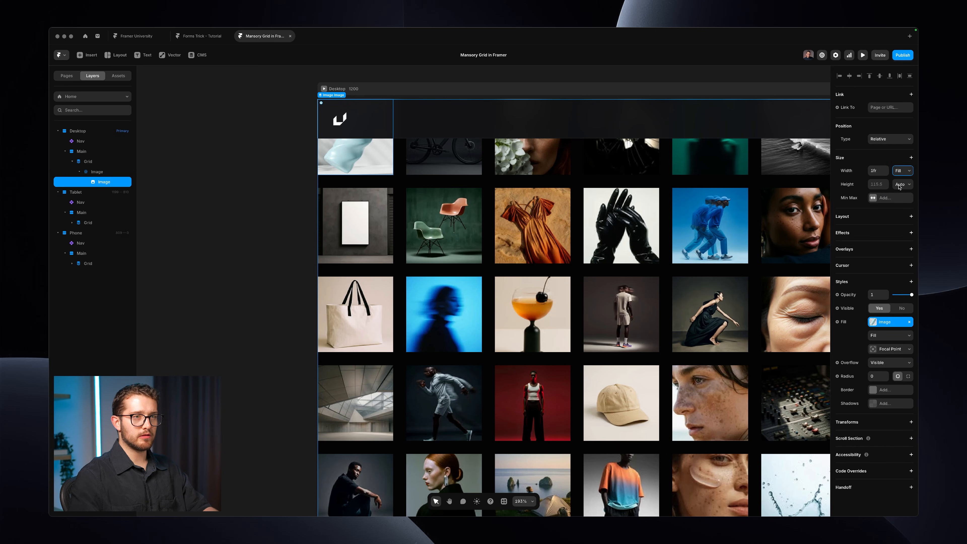
left_click(901, 184)
type("345")
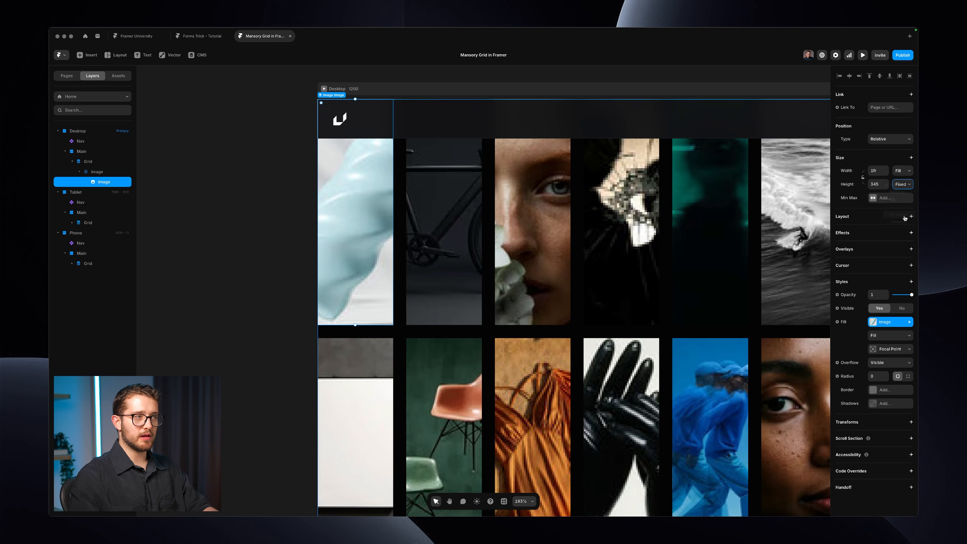
left_click(902, 183)
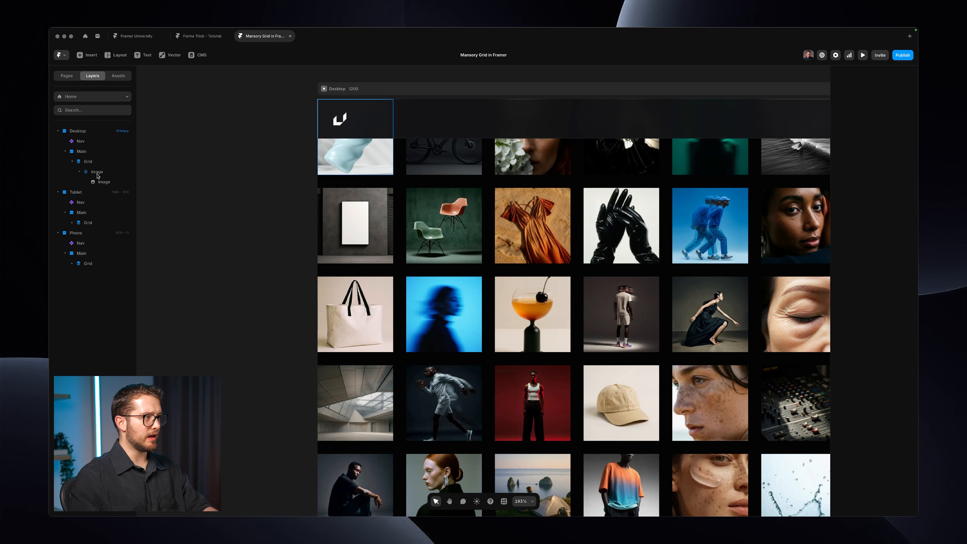
left_click(96, 171)
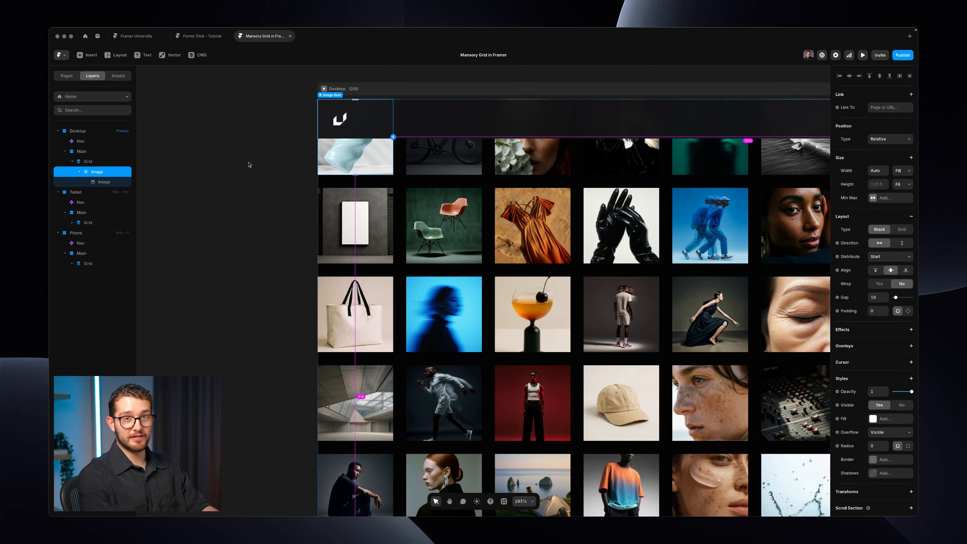
- Inspect the Image field of CMS items 1 and 2, then return to the canvas
left_click(197, 55)
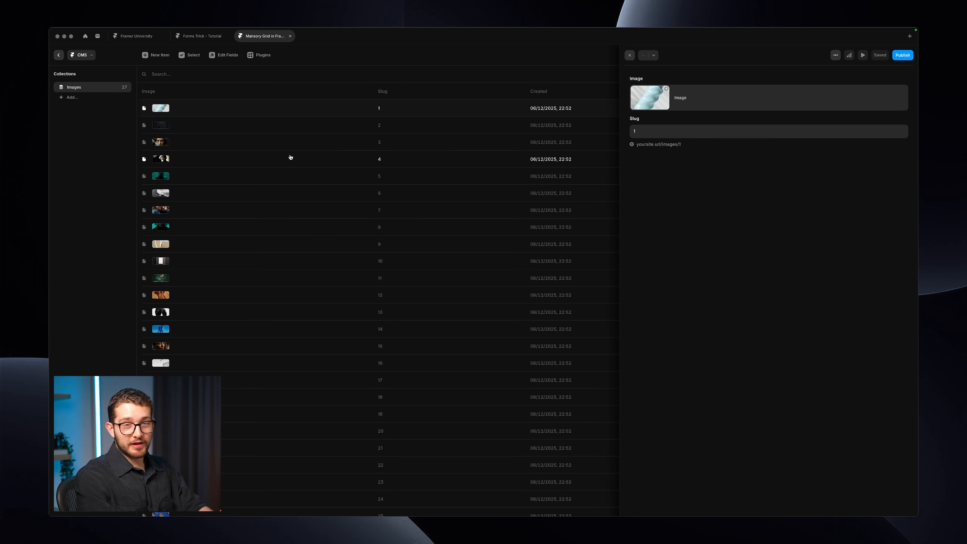
mouse_move(168, 111)
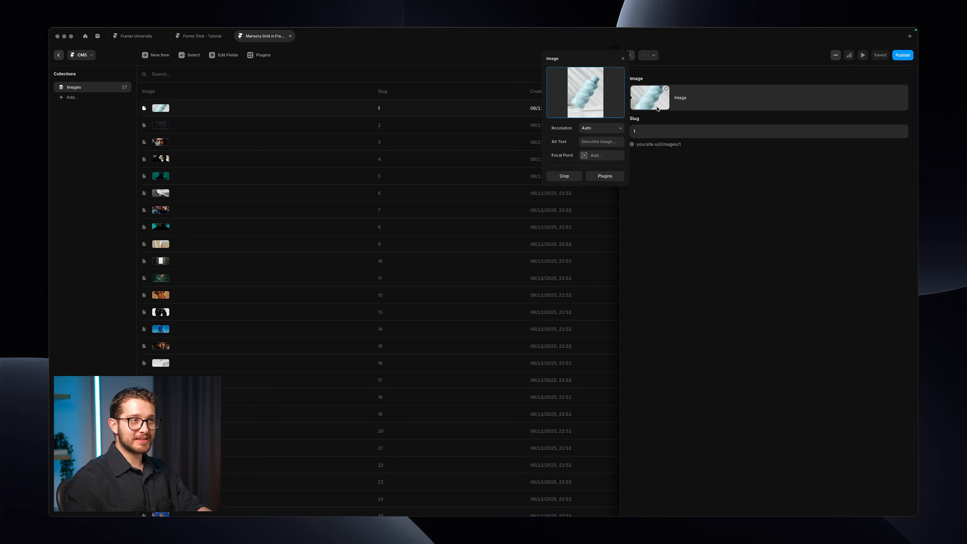
left_click(652, 56)
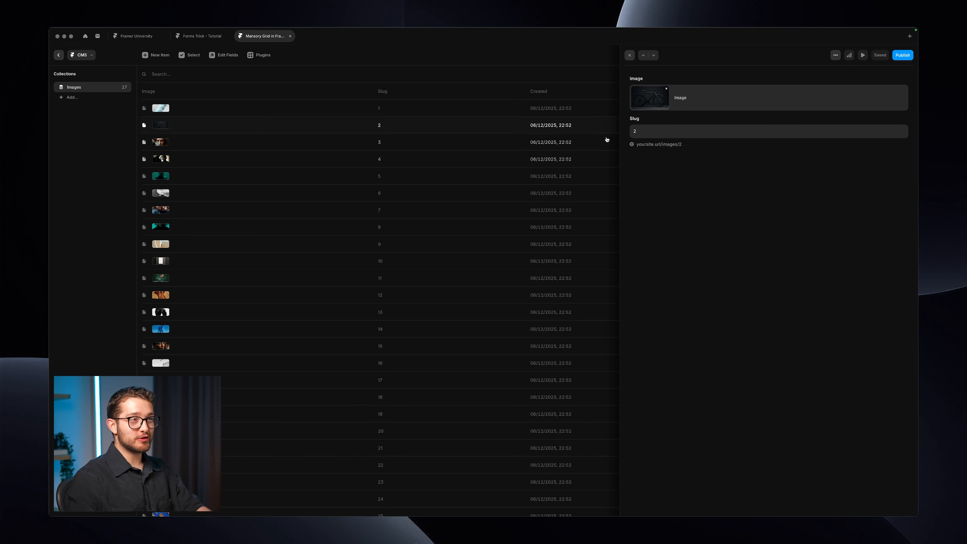
left_click(649, 97)
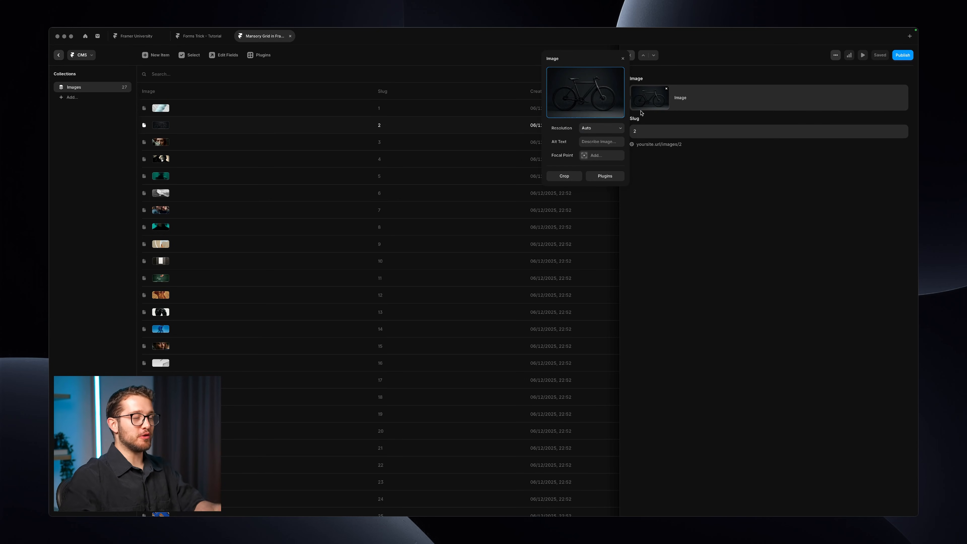
left_click(59, 54)
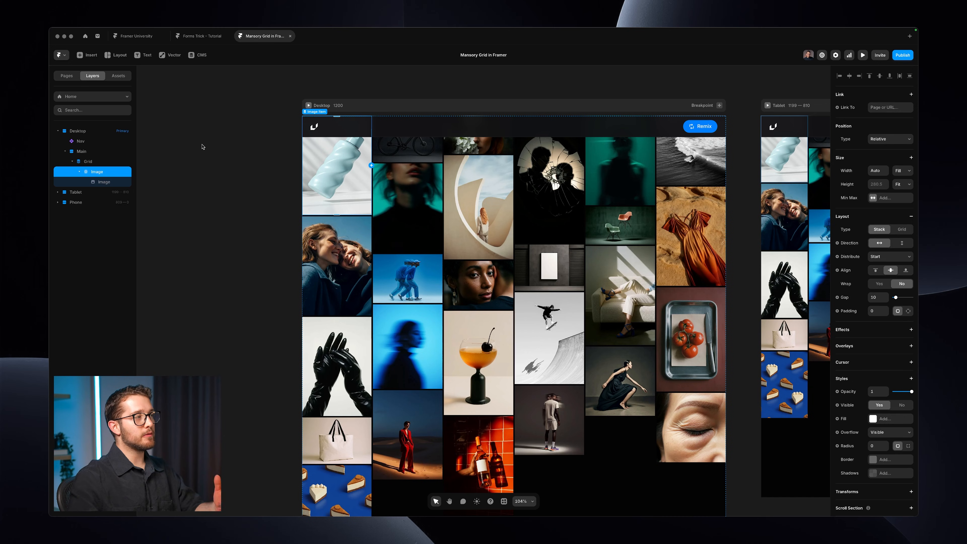
- Add an Appear effect with Enter opacity 0, scale 0.8 and a Spring transition with 0.01 stagger
right_click(96, 171)
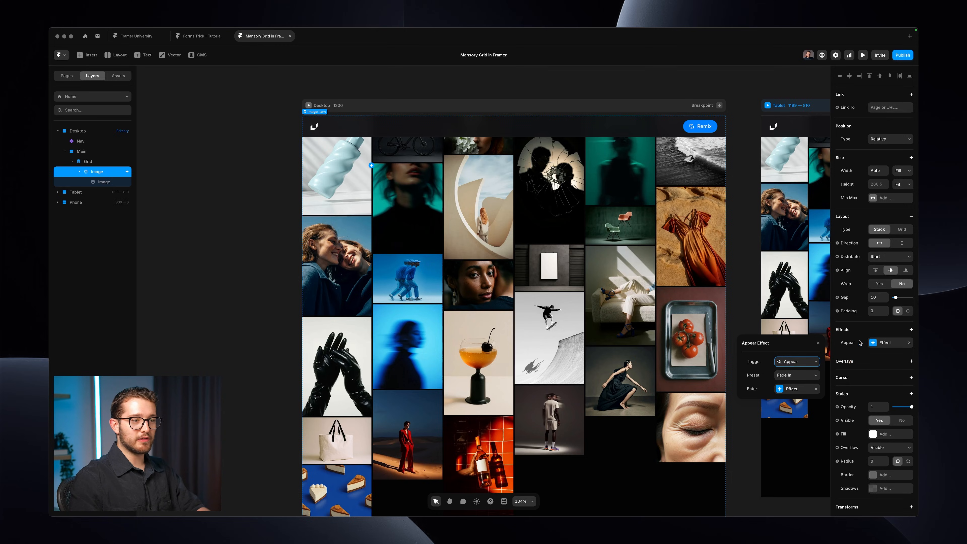
left_click(791, 388)
type("0.8")
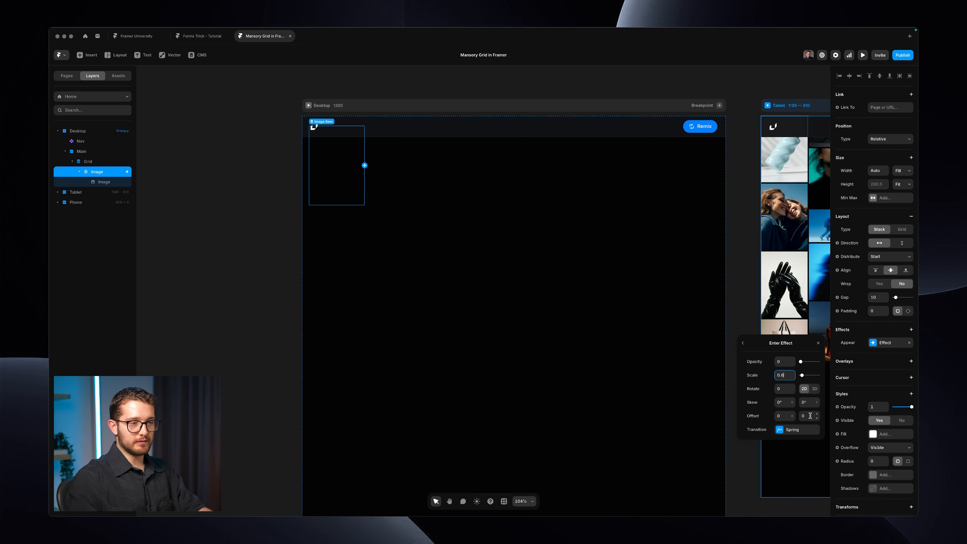
left_click(796, 429)
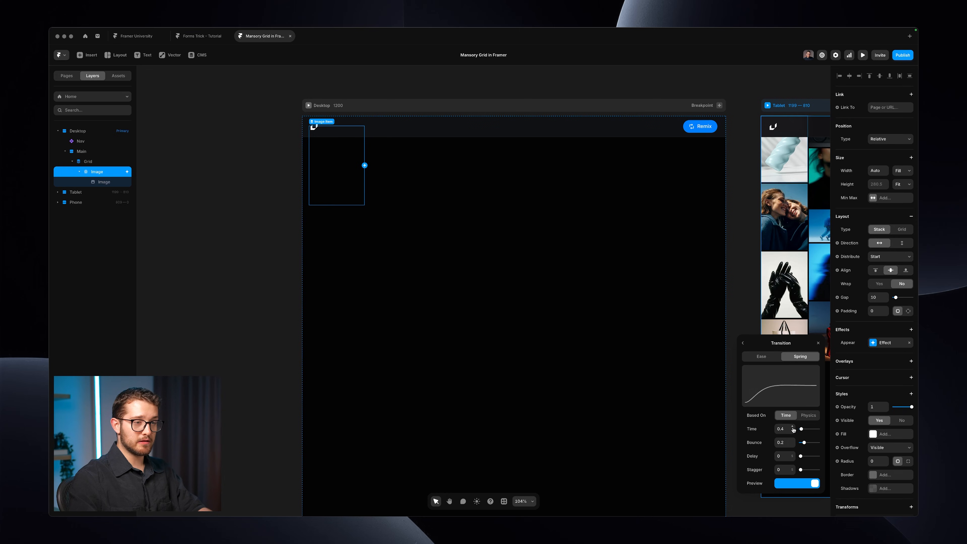
left_click(785, 469)
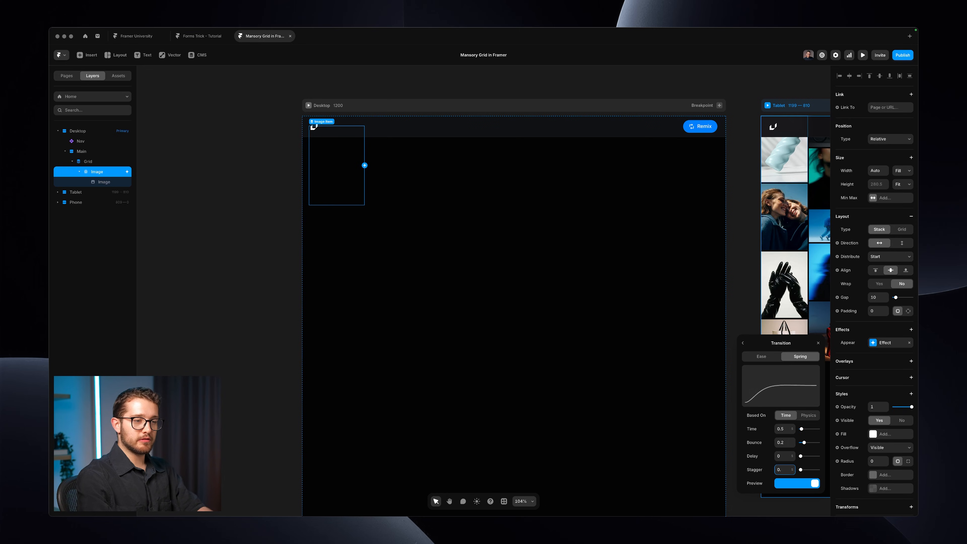
type("0.01")
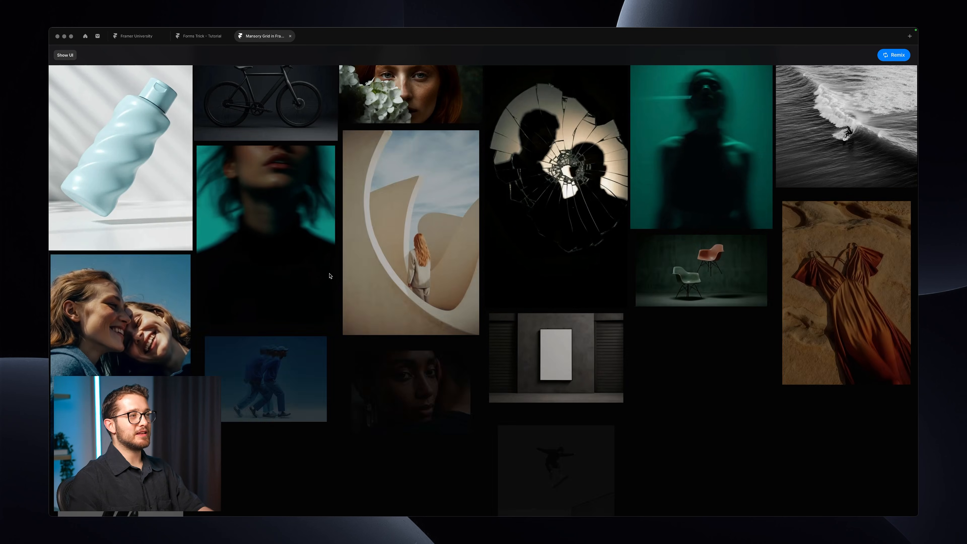
- Adjust the appear transition time to 0.5 and delay, then preview the staggered animation
left_click(65, 55)
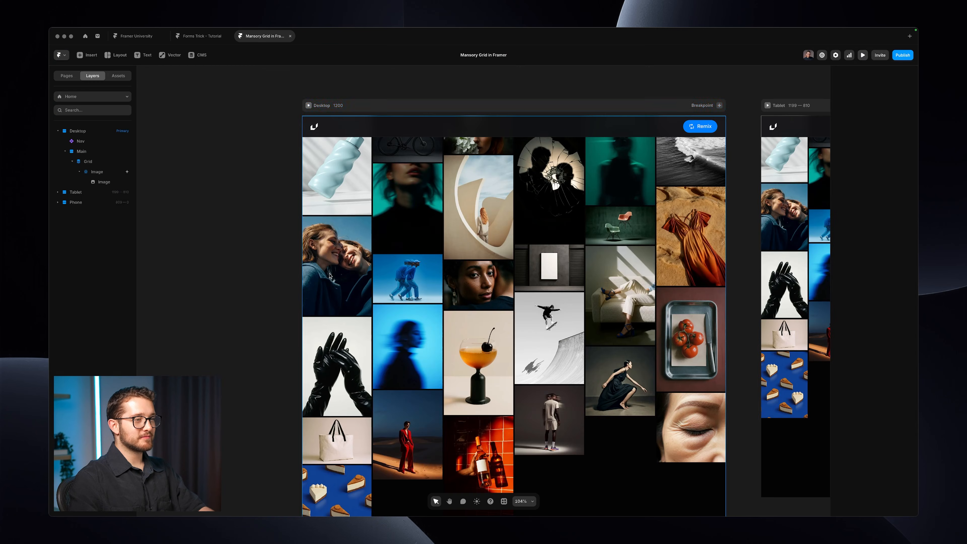
left_click(99, 171)
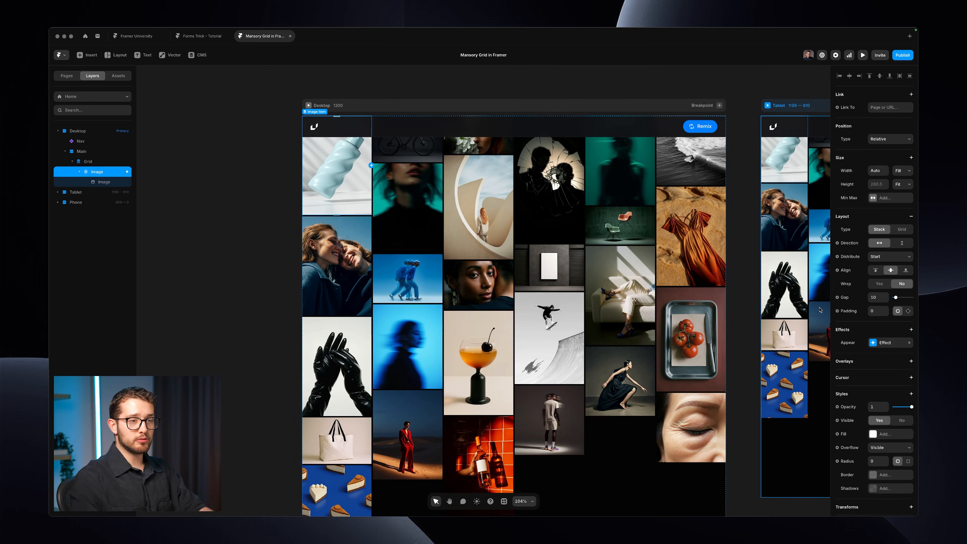
left_click(891, 343)
type("0.01")
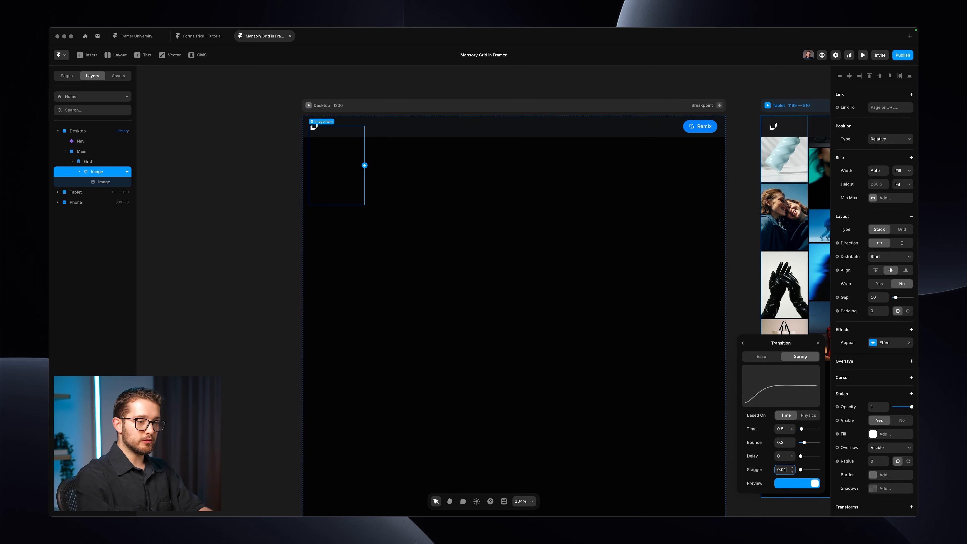
left_click(784, 455)
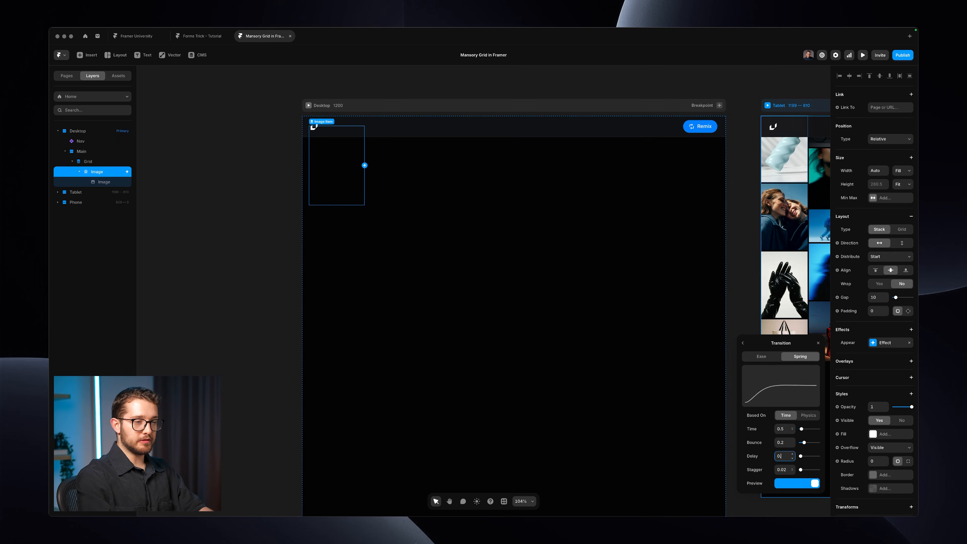
left_click(792, 455)
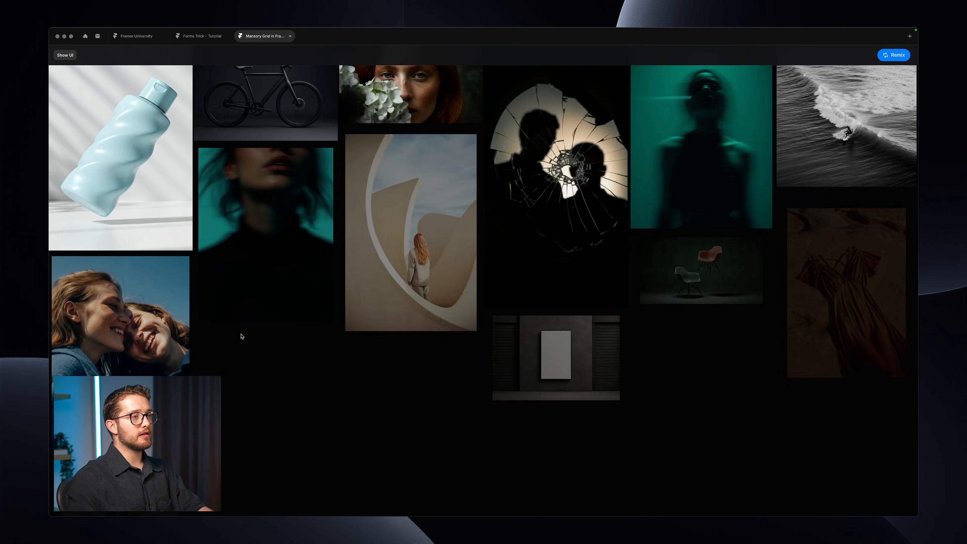
scroll("down", 3)
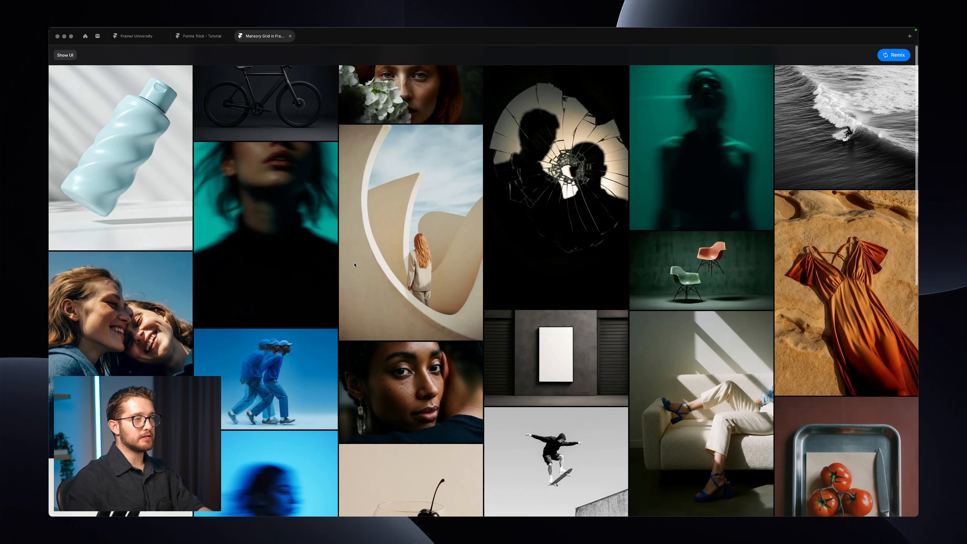
left_click(64, 55)
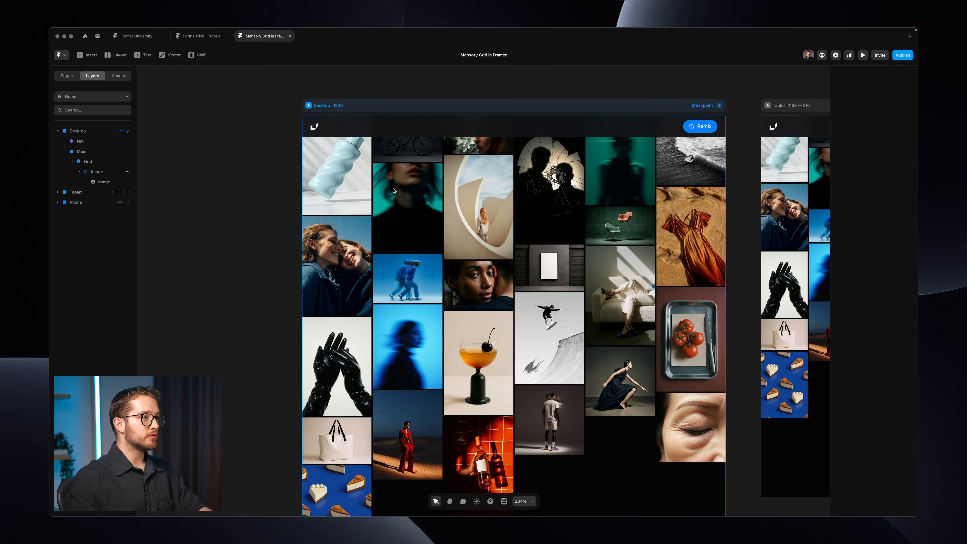
left_click(103, 182)
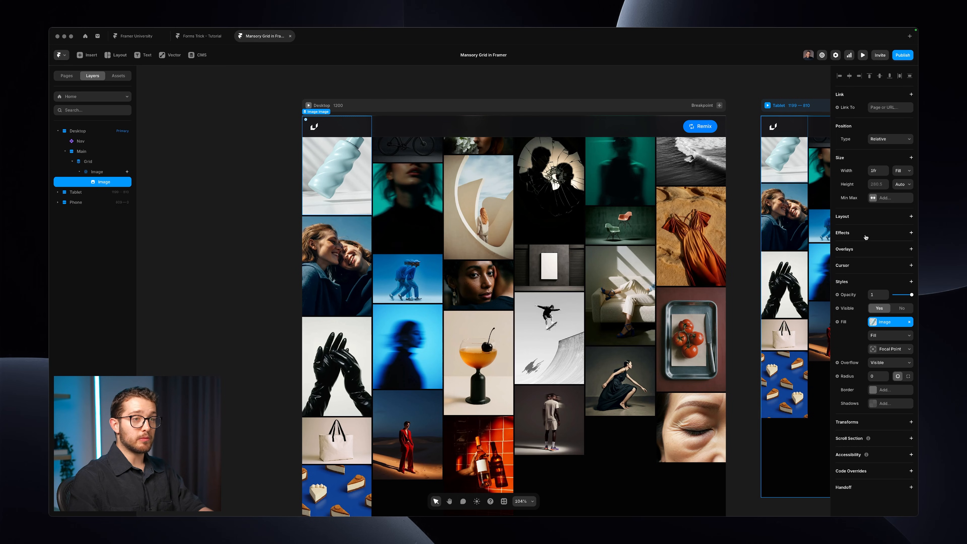
left_click(909, 233)
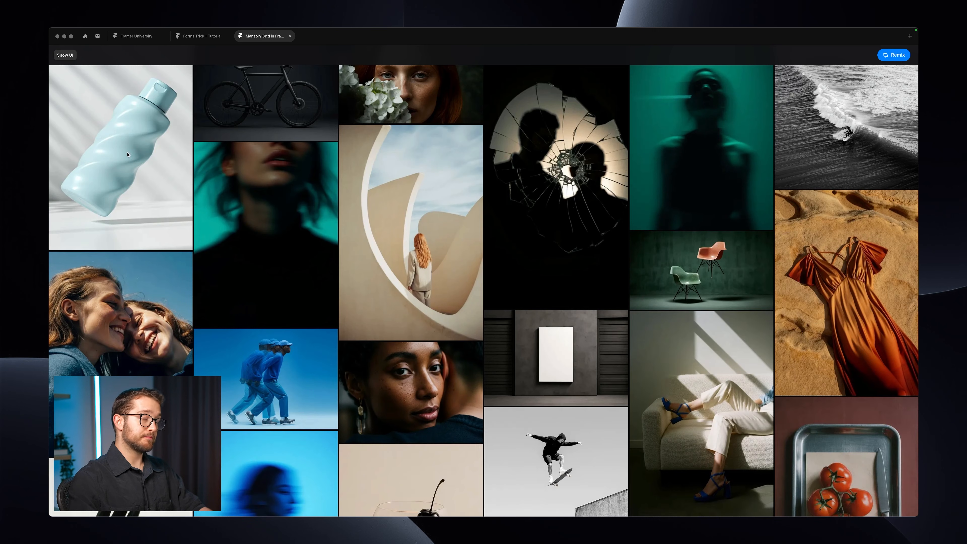
left_click(121, 157)
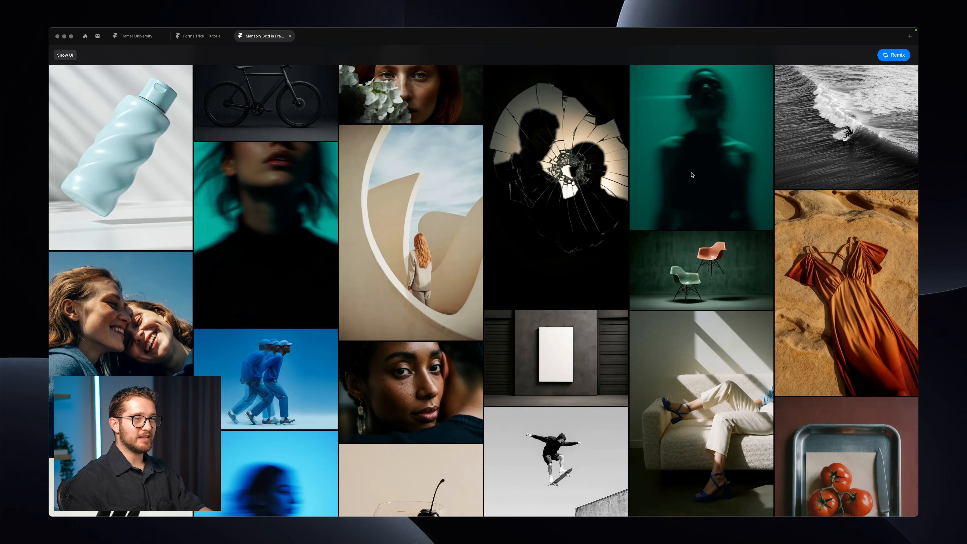
scroll("down", 3)
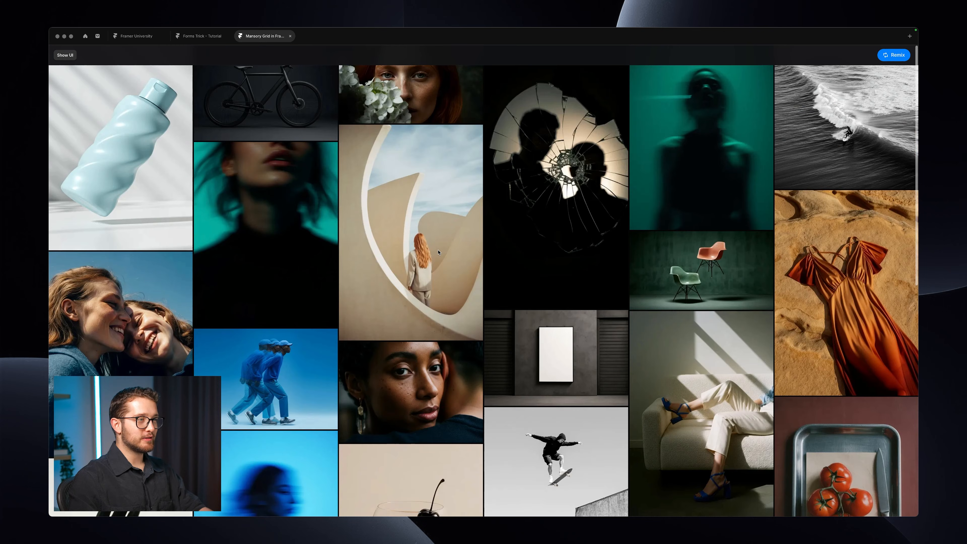
left_click(64, 55)
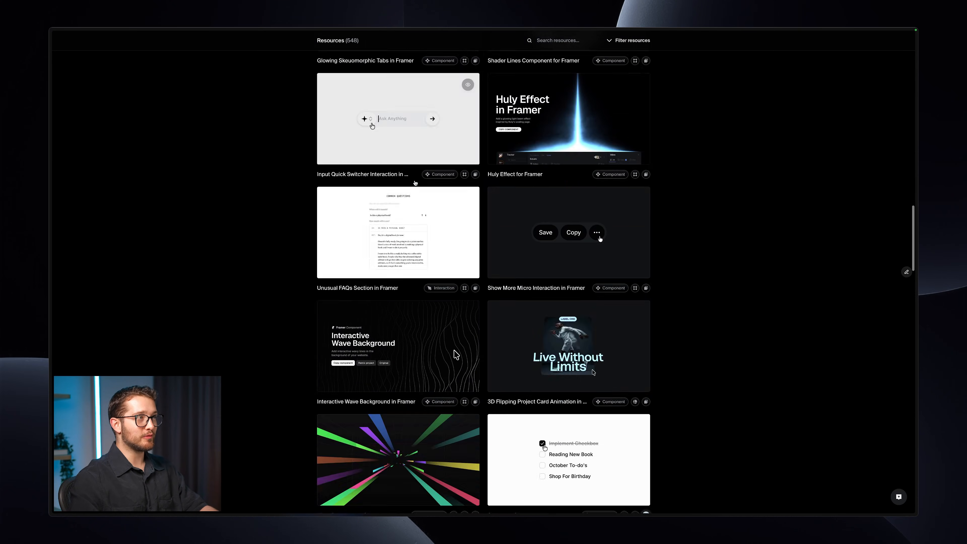
- Browse the Resources list and look at the Halftone Generator page, then go back
scroll("down", 3)
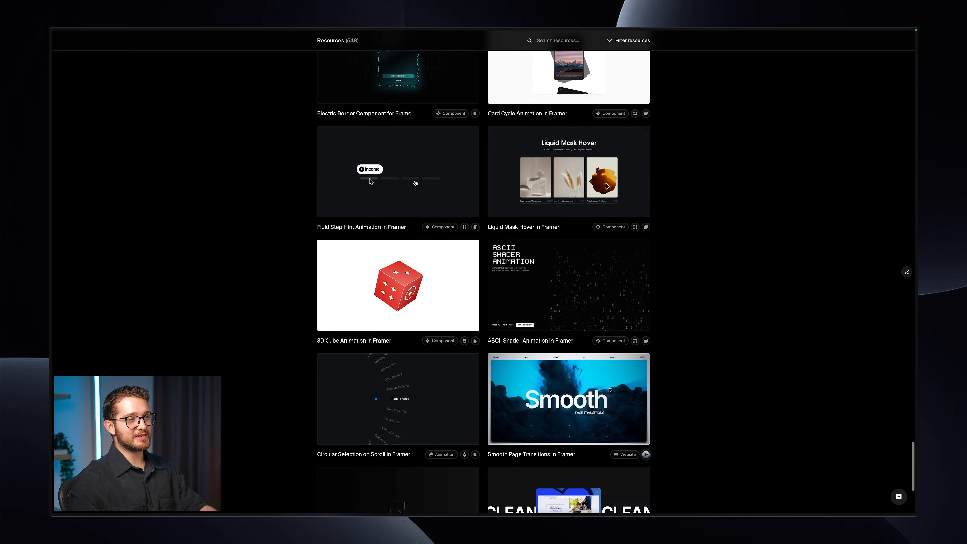
scroll("down", 3)
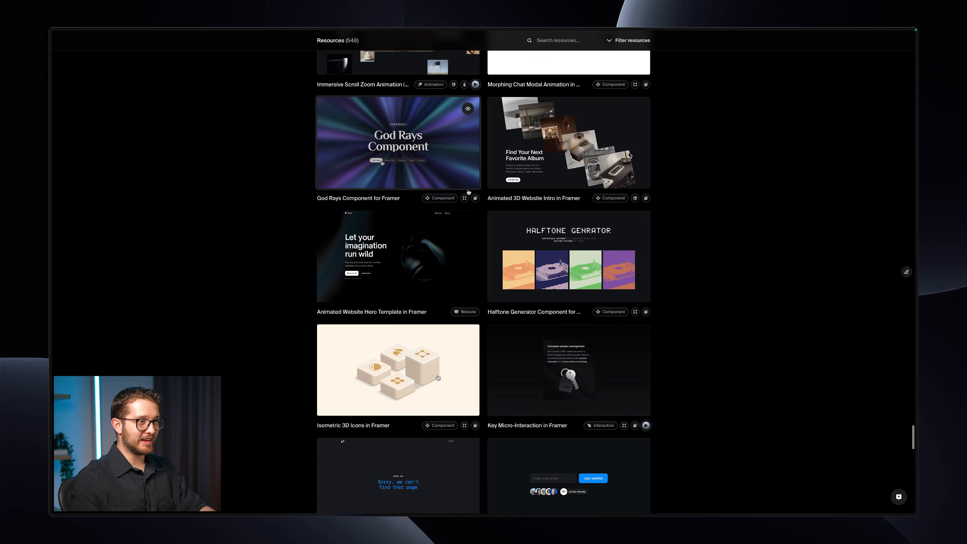
left_click(567, 255)
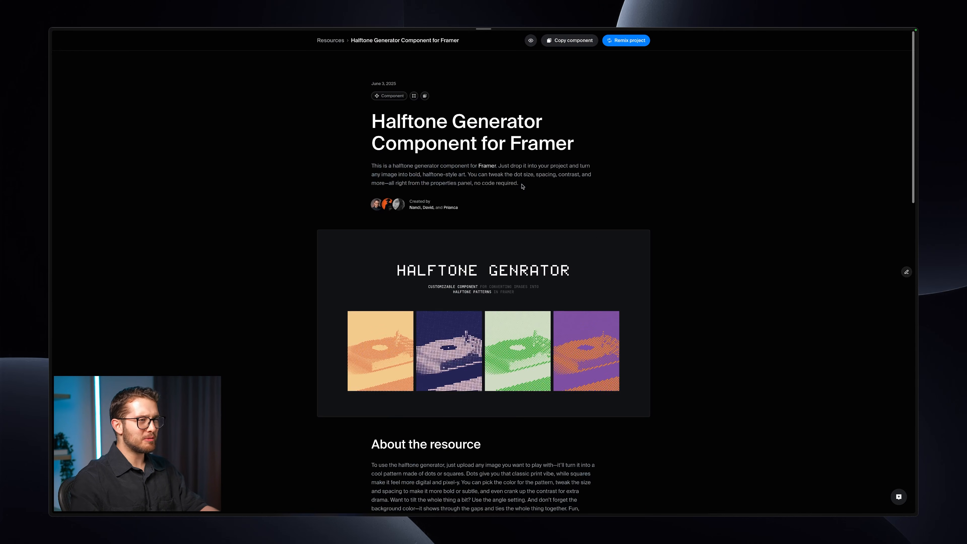
scroll("down", 3)
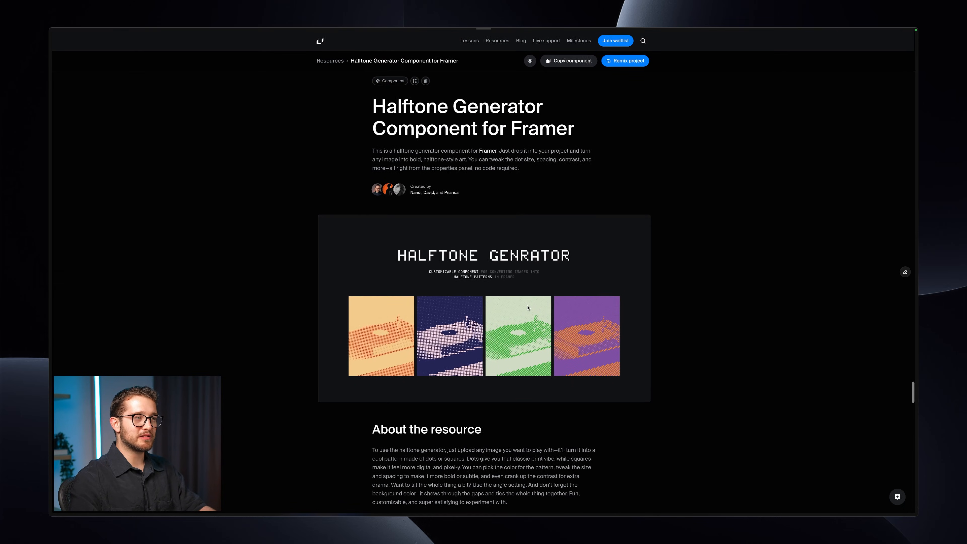
left_click(329, 60)
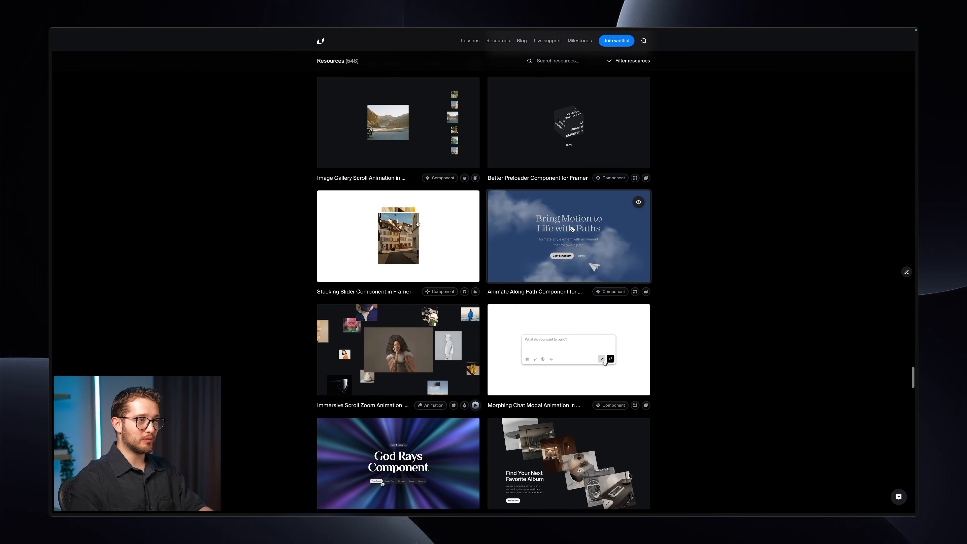
- Open the Immersive Scroll Zoom Animation resource and read its description
scroll("down", 3)
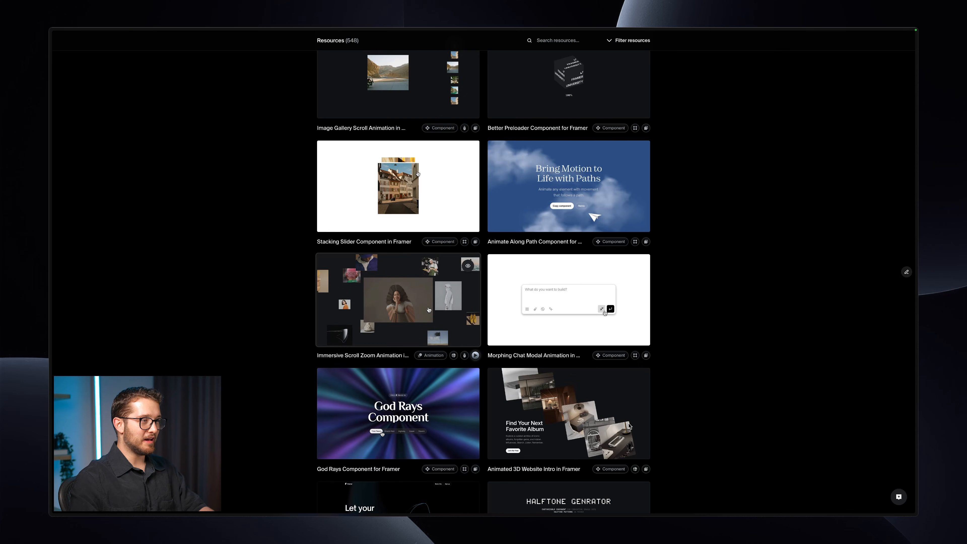
left_click(398, 299)
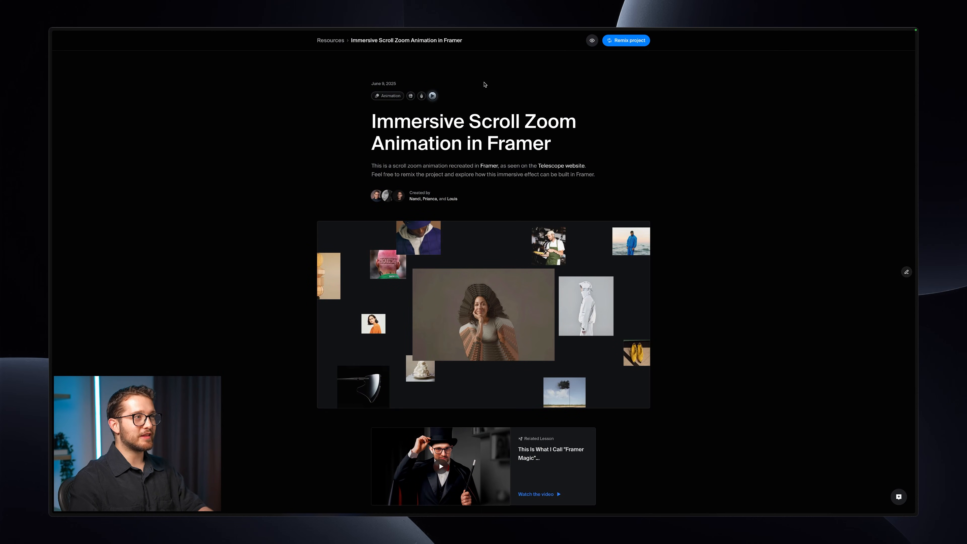
scroll("down", 3)
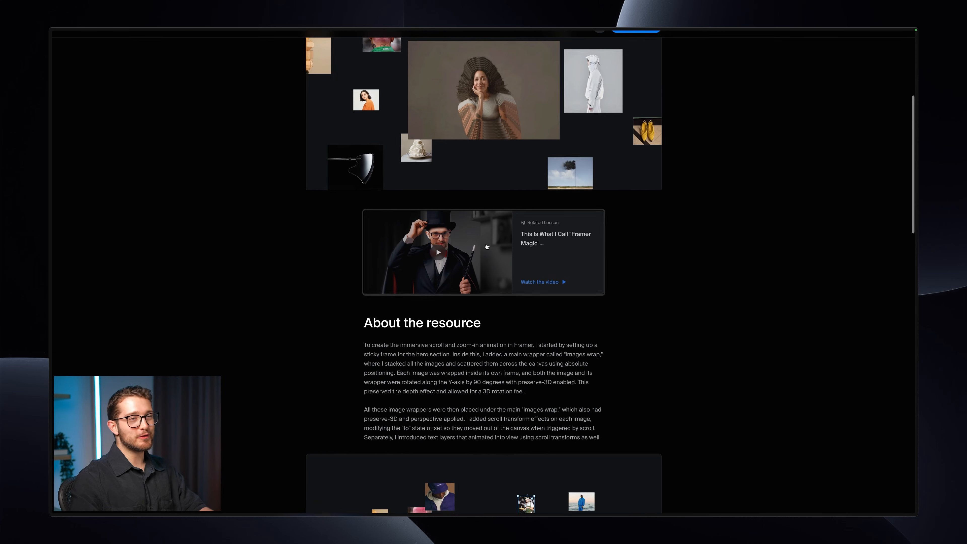